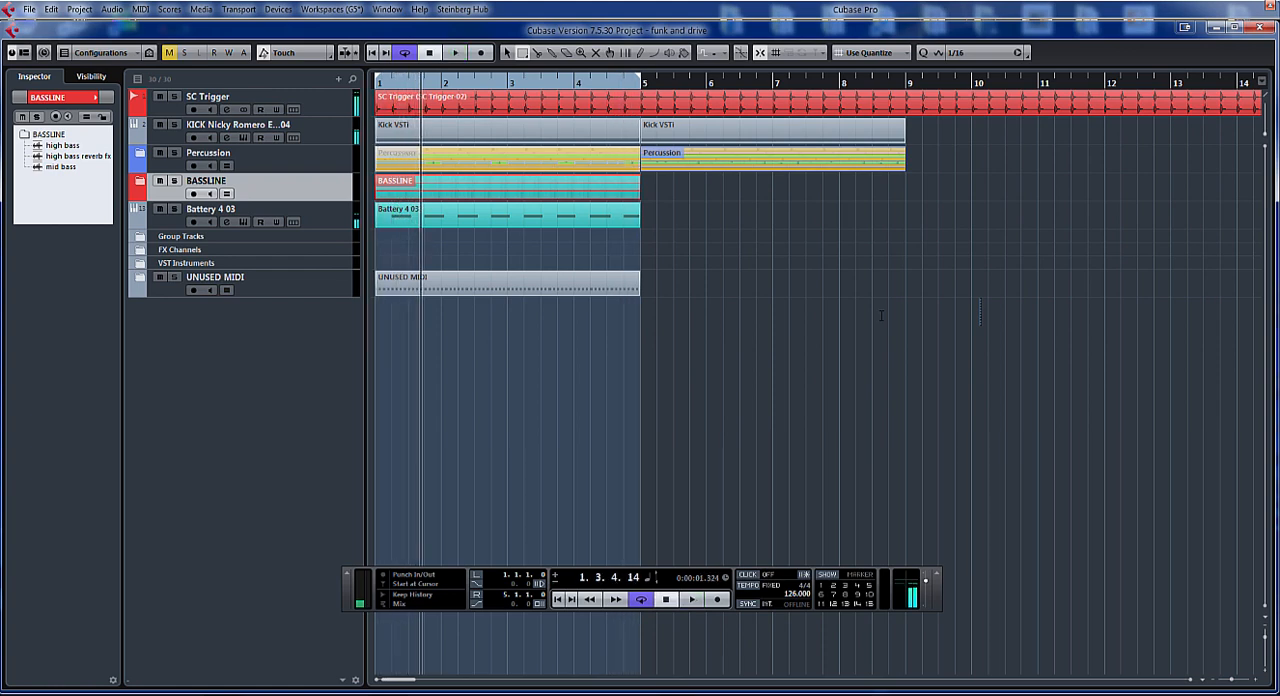
mouse_move(847, 209)
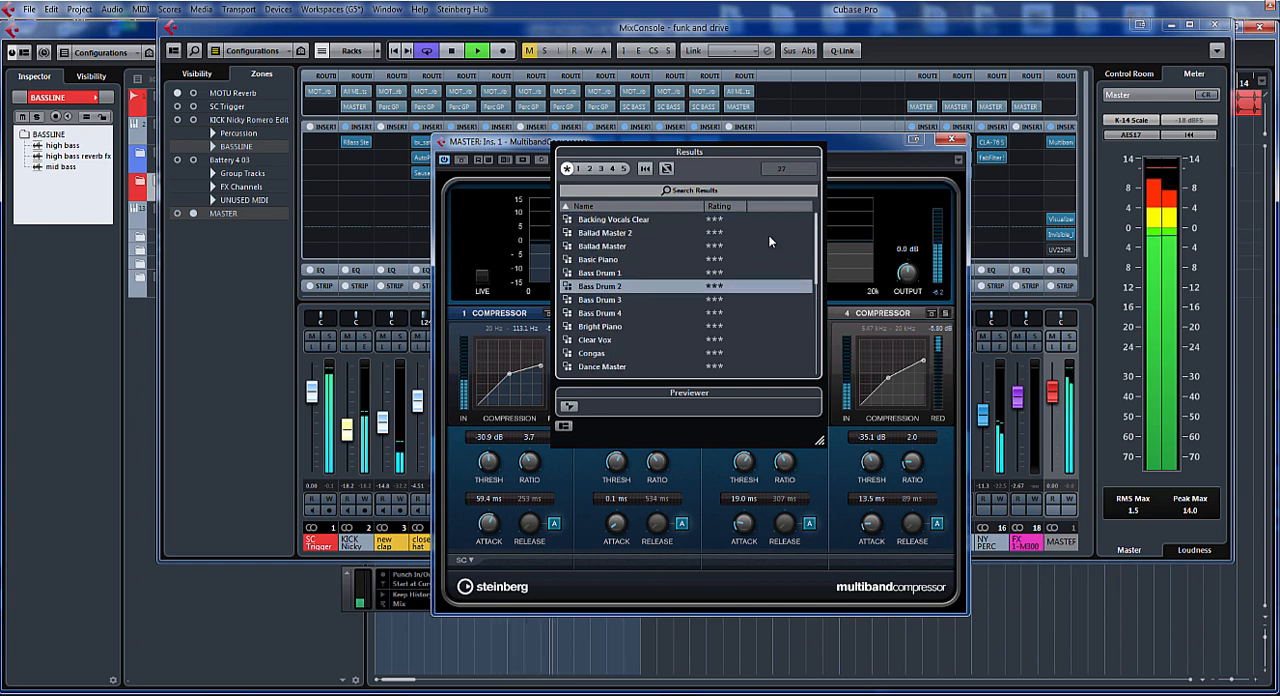
Pick Dance Master from the preset results, loading its four-band setup into the compressor.
click(612, 219)
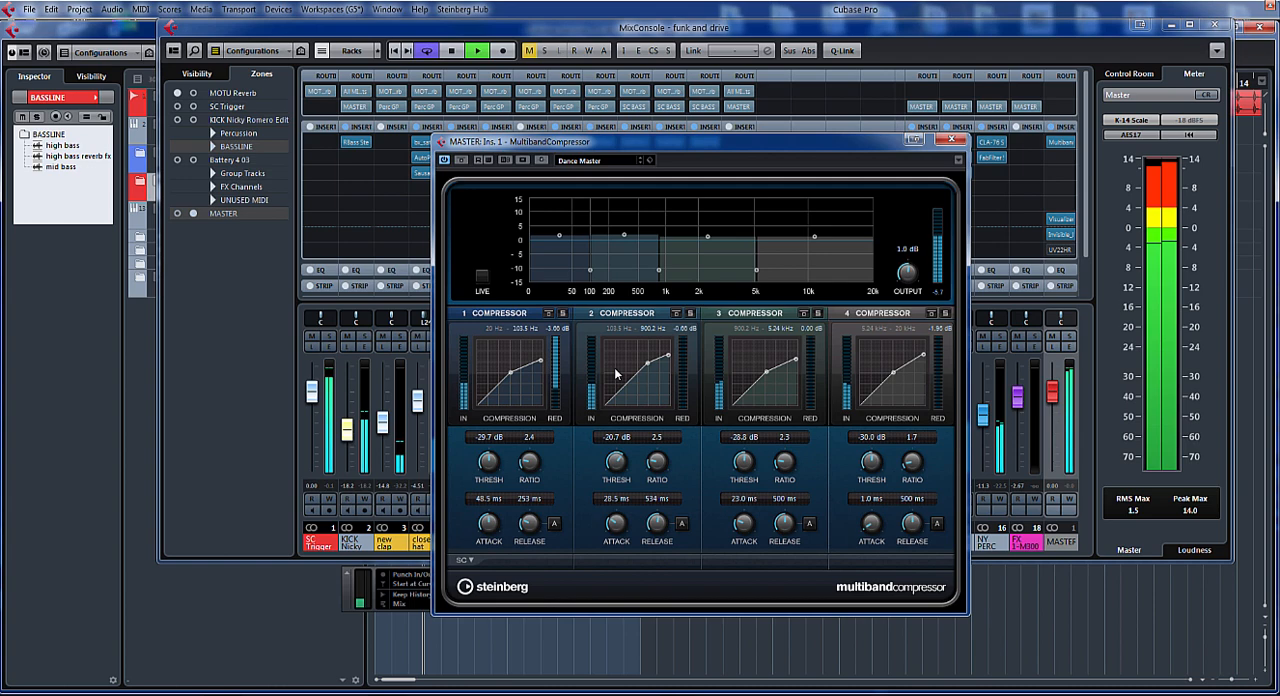
click(452, 50)
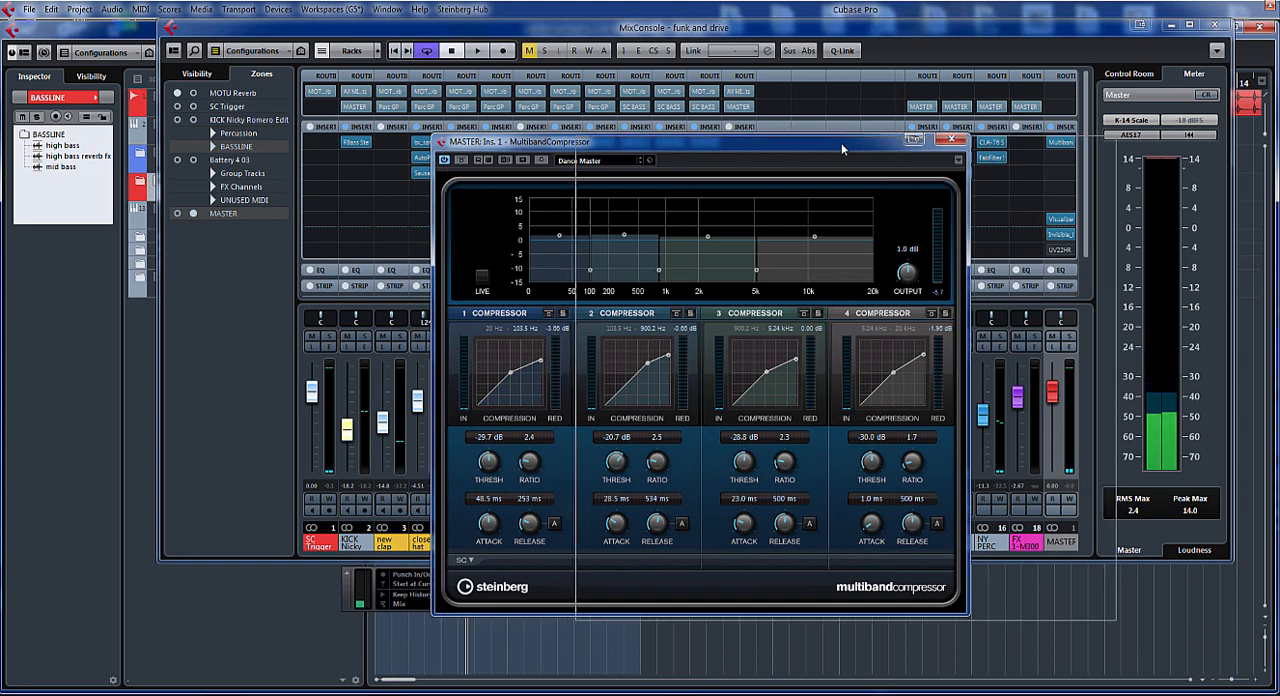
Compare compressed and bypassed sound while lowering the compressor output gain to -5.3 dB.
drag(670, 142, 835, 143)
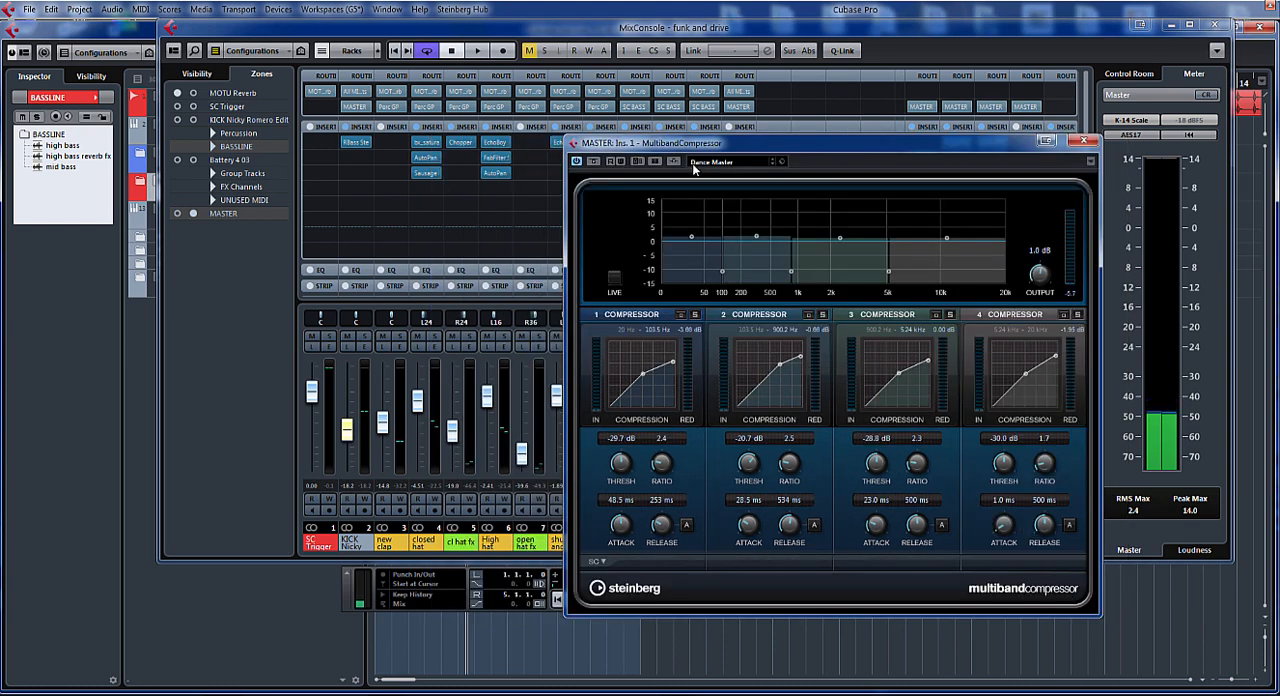
mouse_move(593, 161)
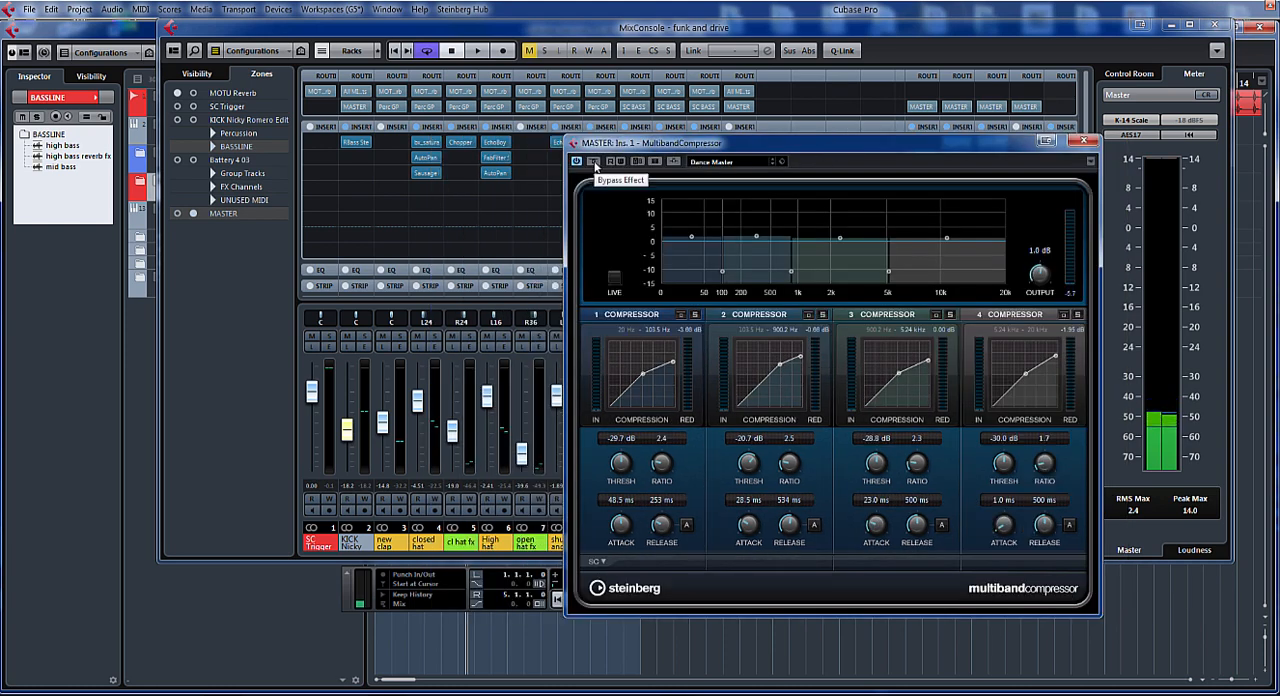
click(477, 50)
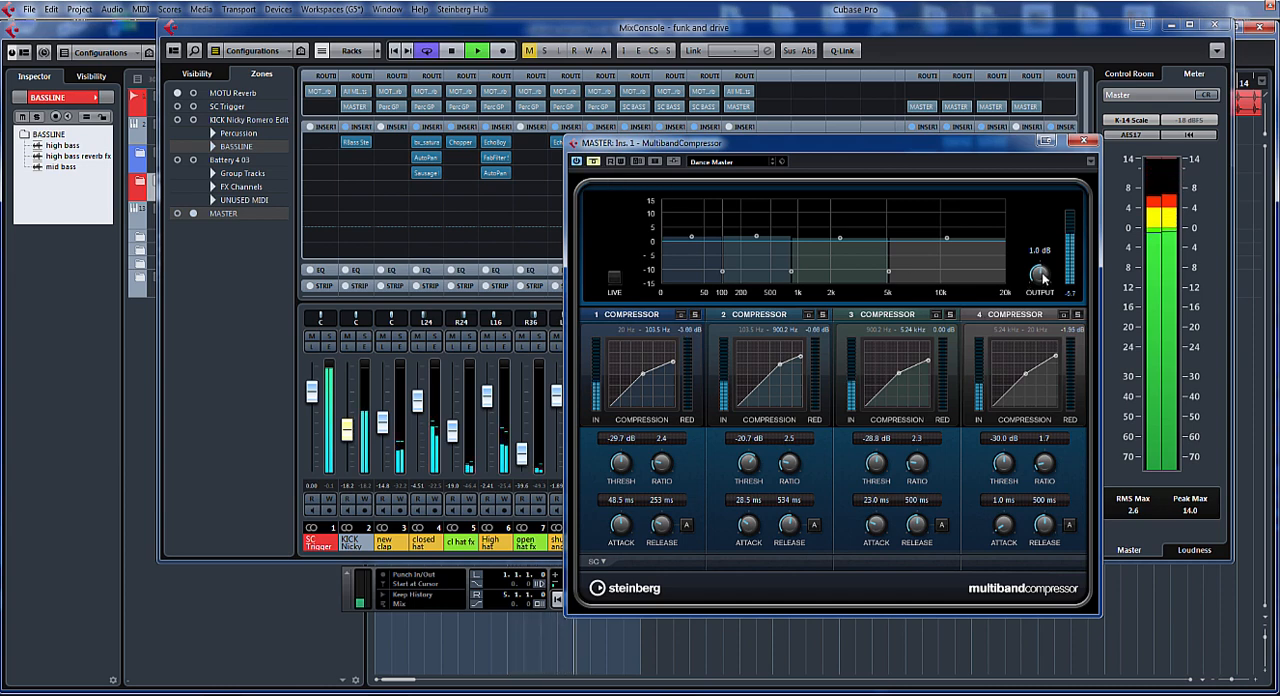
drag(1040, 275, 1040, 295)
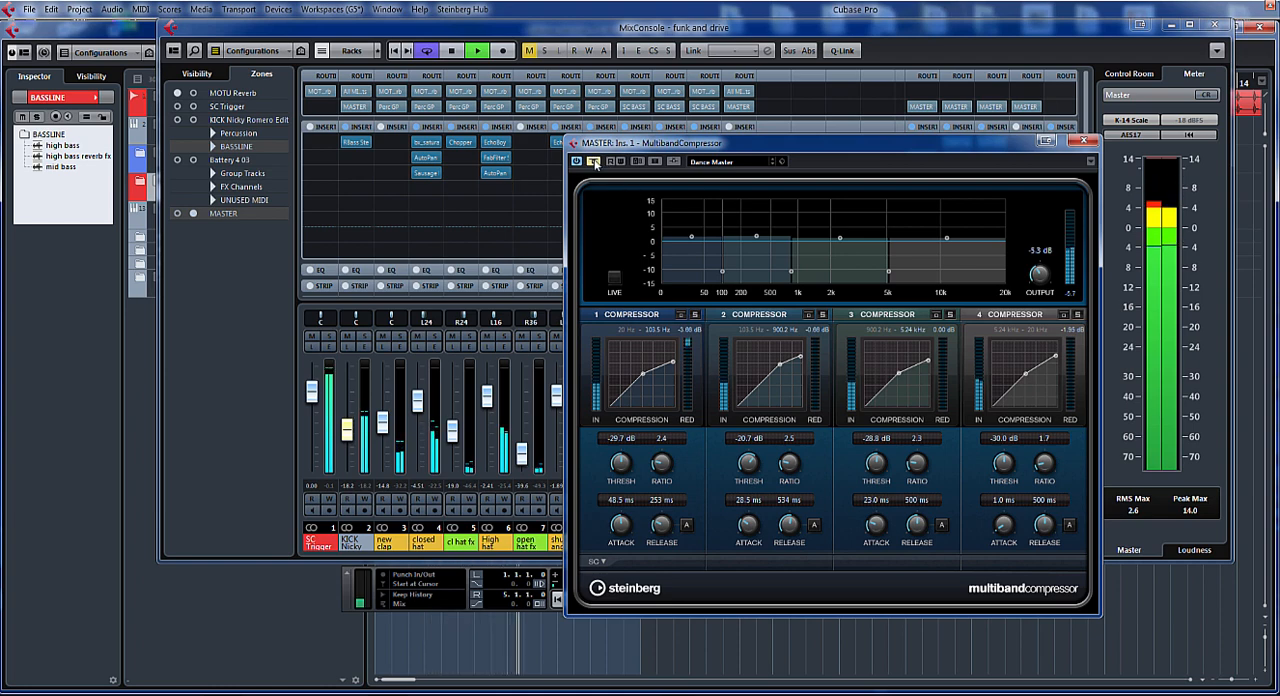
click(451, 50)
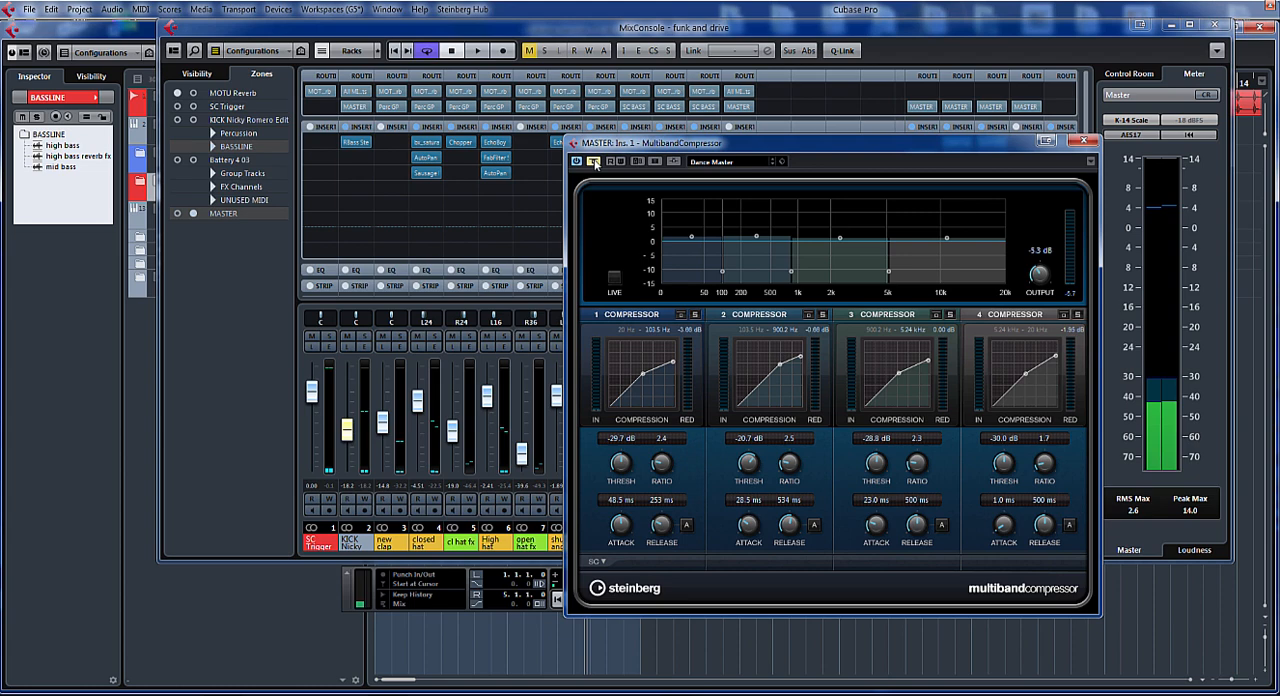
click(477, 50)
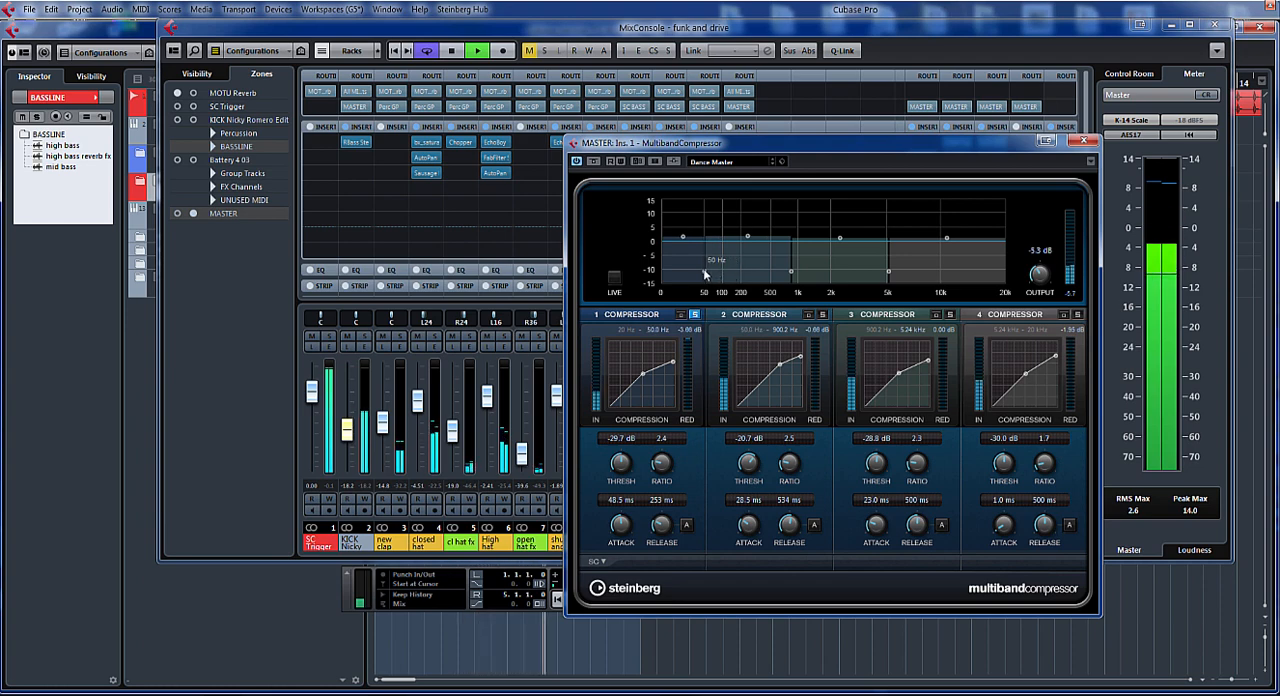
Move the lowest crossover to 95.8 Hz; set band 1 to -31.5 dB threshold, 29 ms attack, 293 ms release.
drag(683, 271, 710, 271)
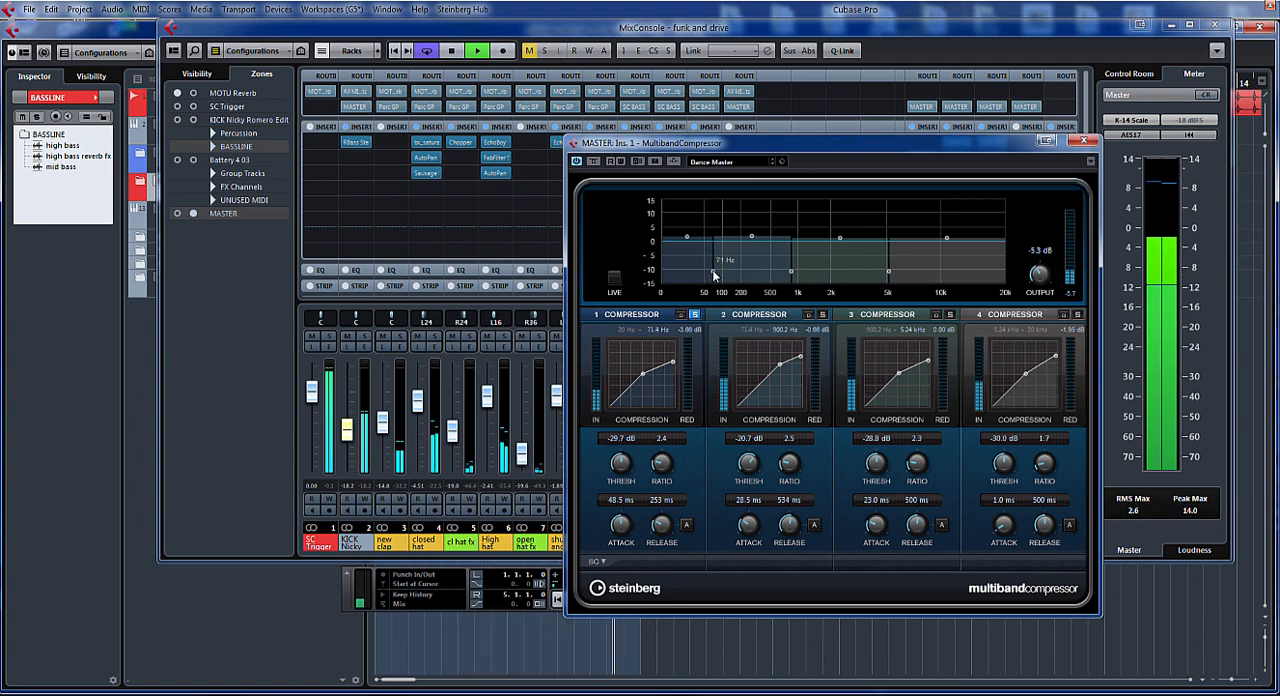
drag(688, 237, 762, 237)
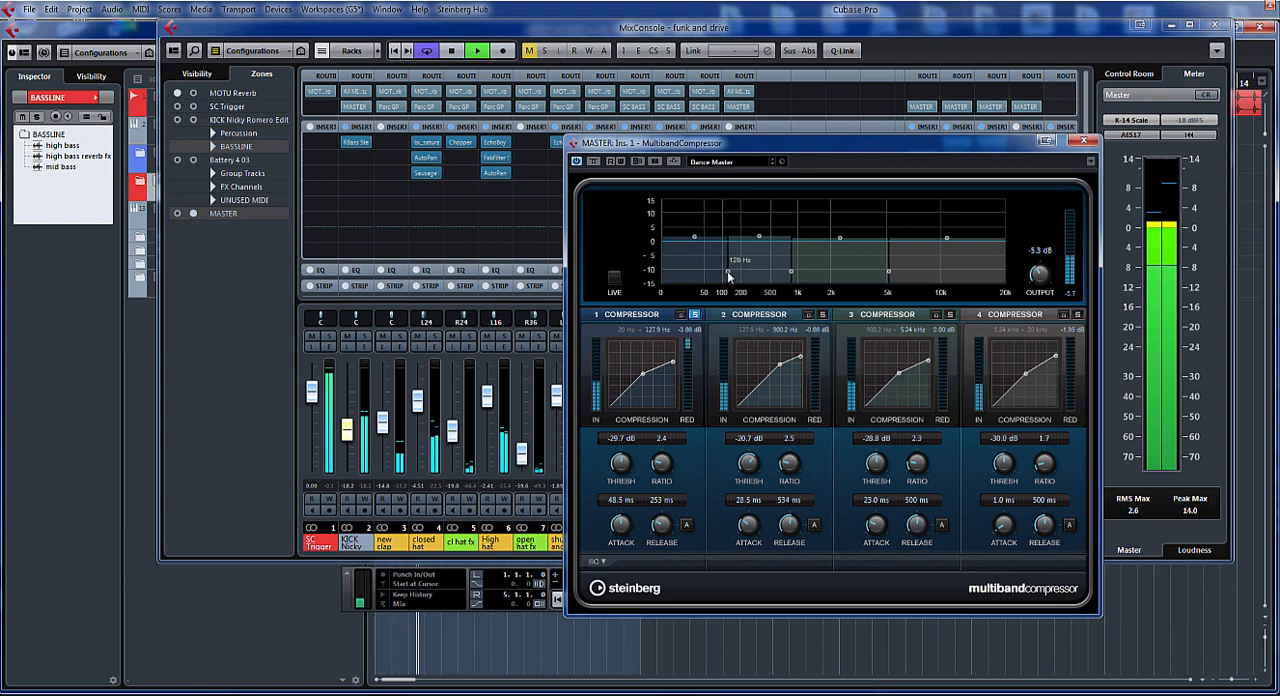
drag(727, 237, 724, 265)
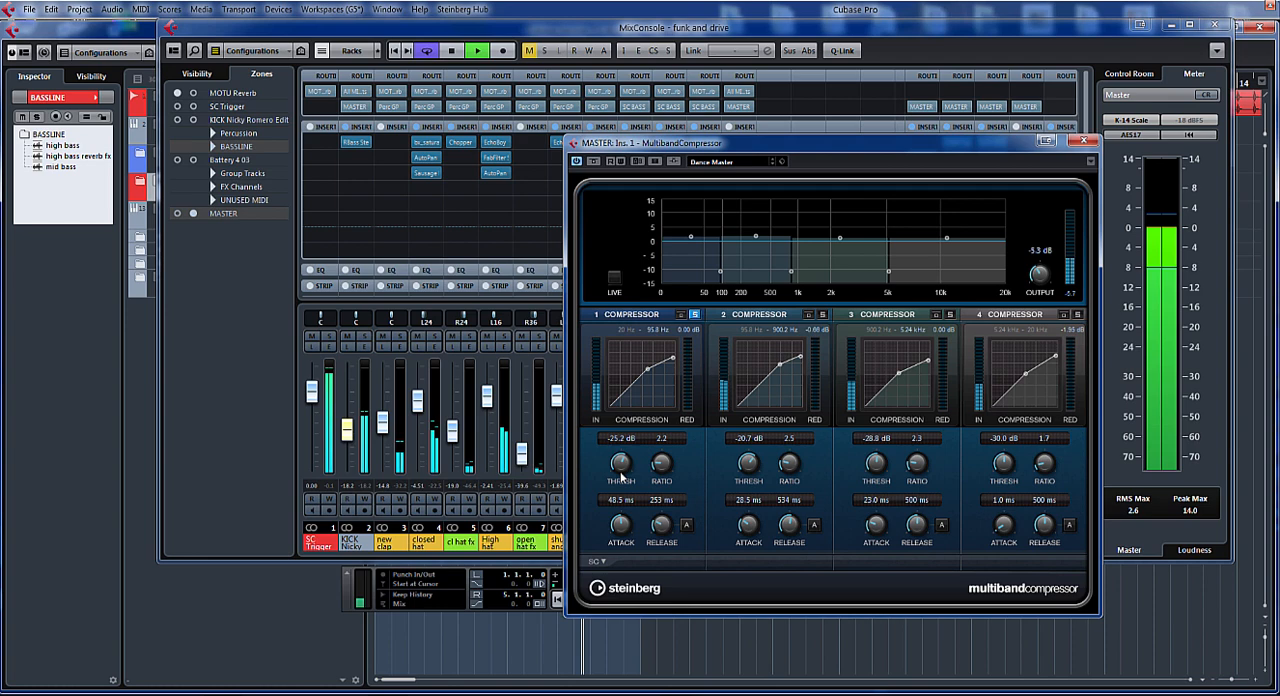
drag(620, 463, 620, 490)
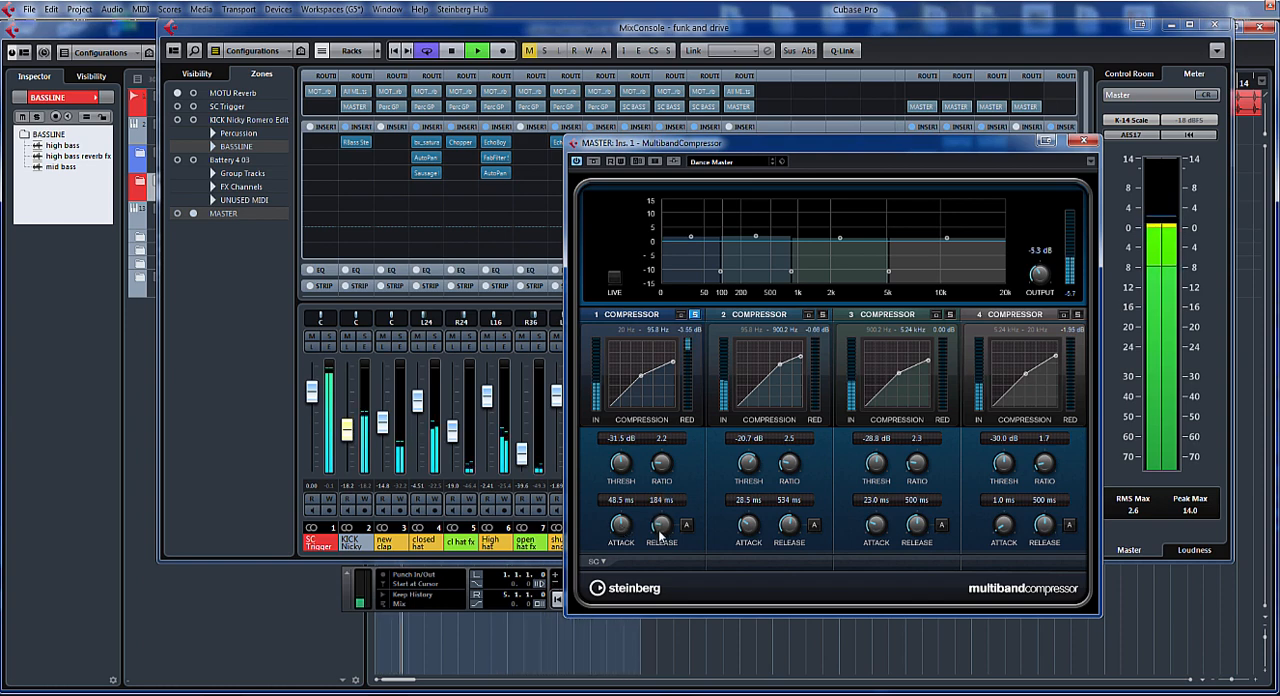
drag(660, 524, 660, 500)
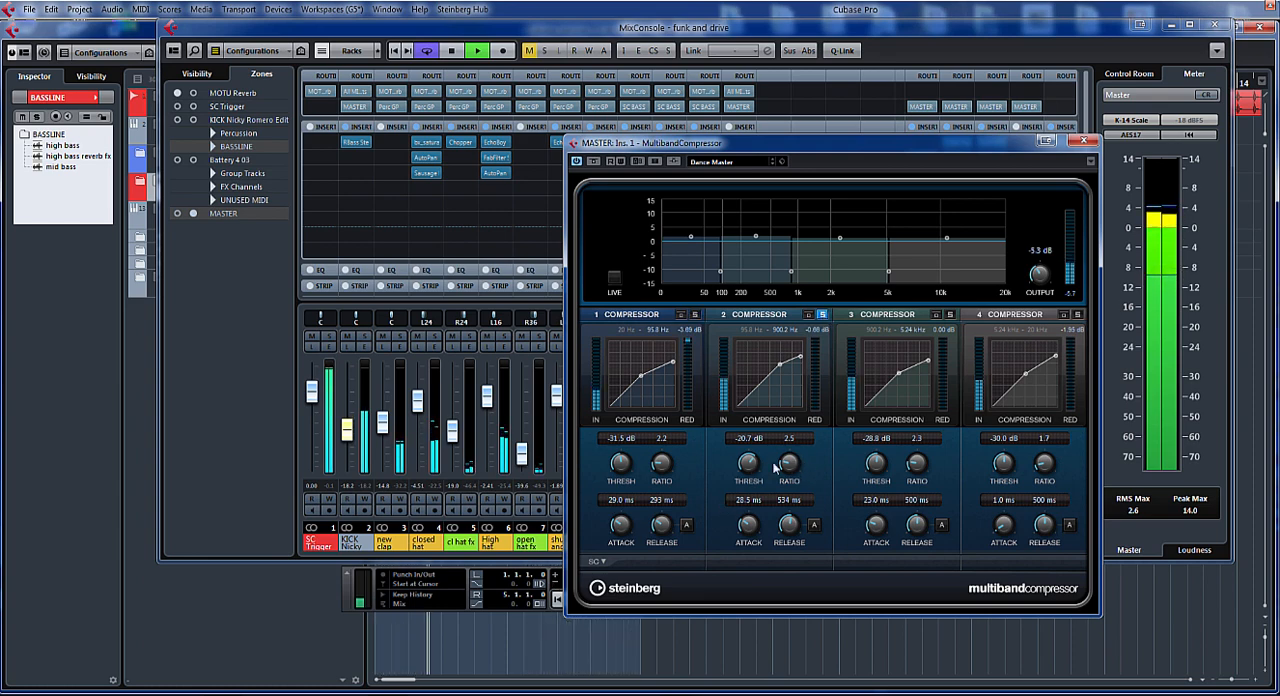
Drop band 2's threshold to -29.4 dB, with 2.0 ratio, 20 ms attack and 465 ms release.
drag(747, 463, 755, 455)
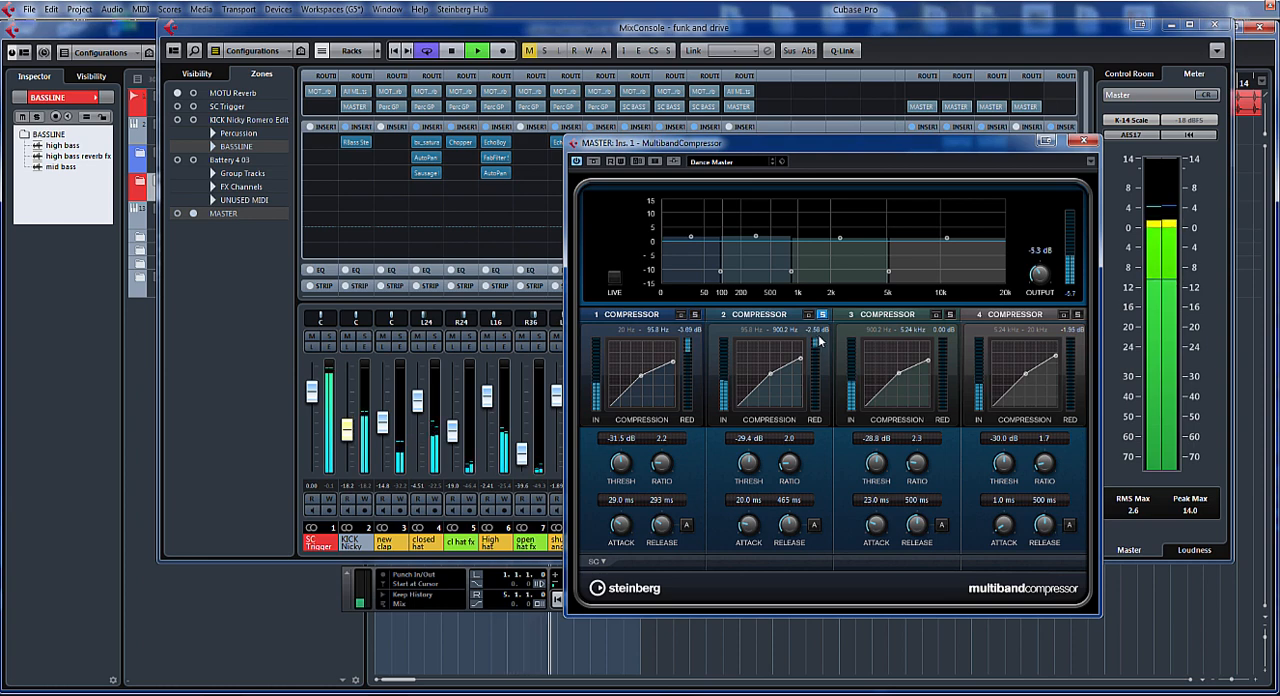
mouse_move(892, 343)
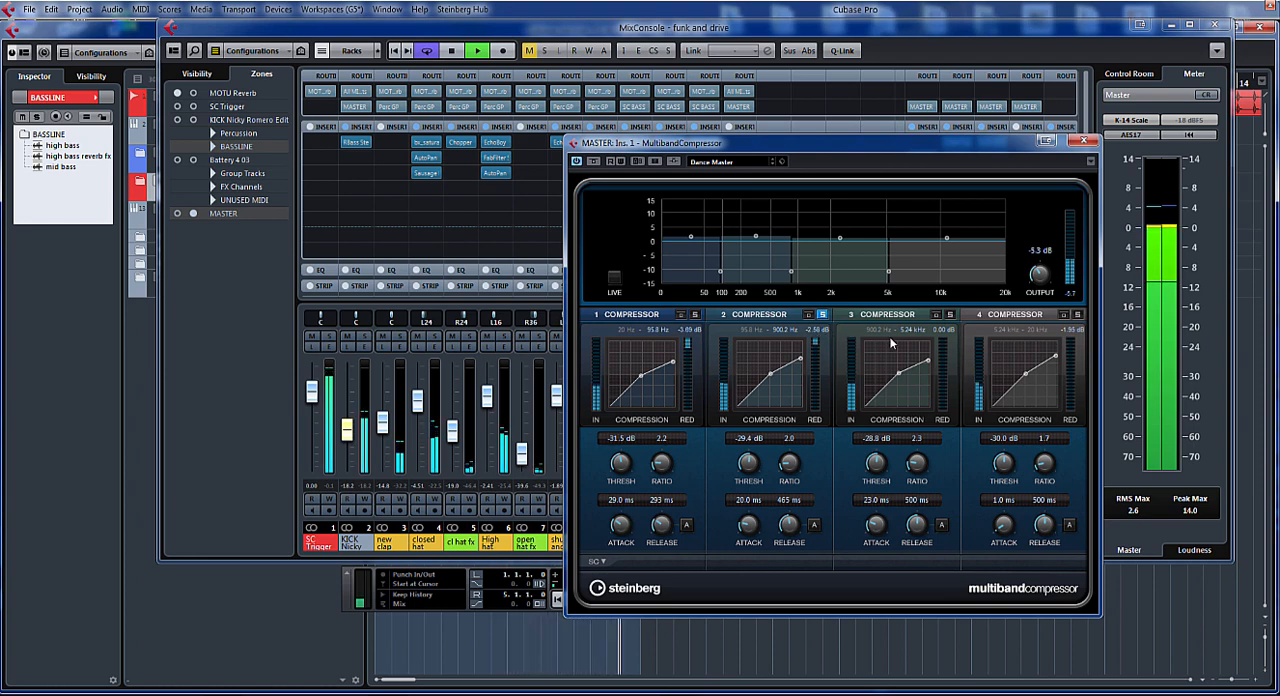
Solo band 3, lower its threshold to -32.7 dB and raise its ratio to 3.6.
click(950, 314)
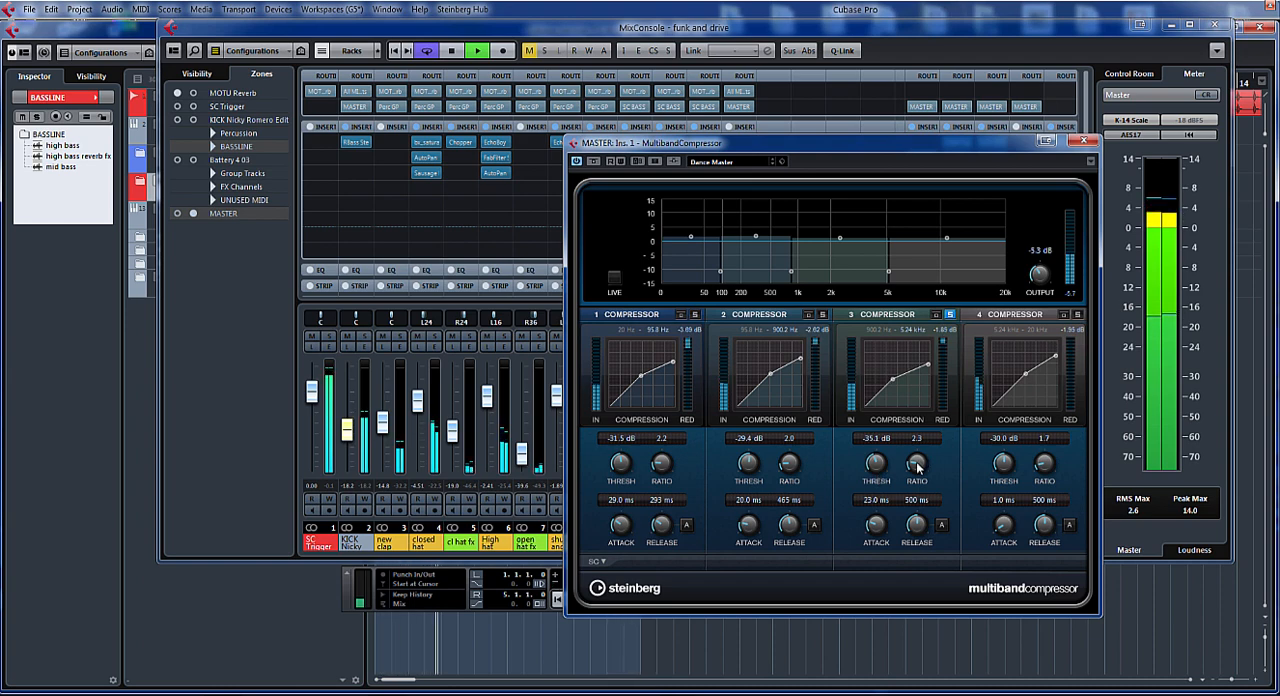
drag(916, 465, 925, 420)
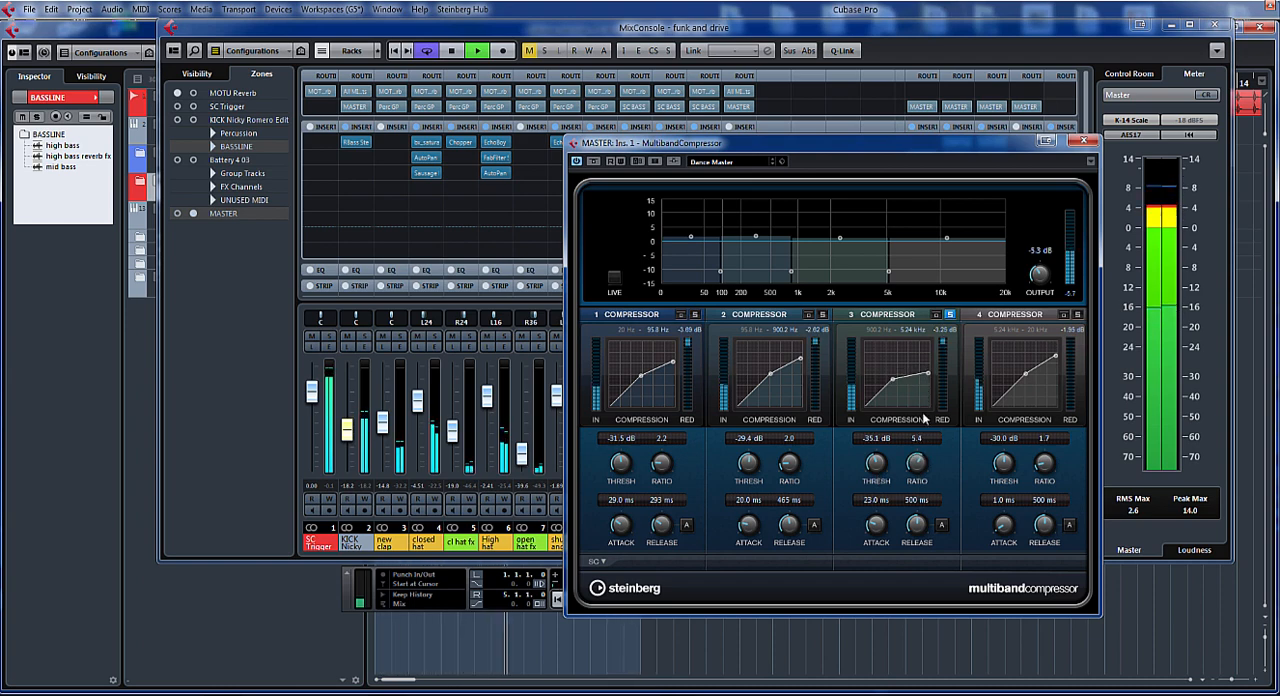
drag(917, 465, 917, 450)
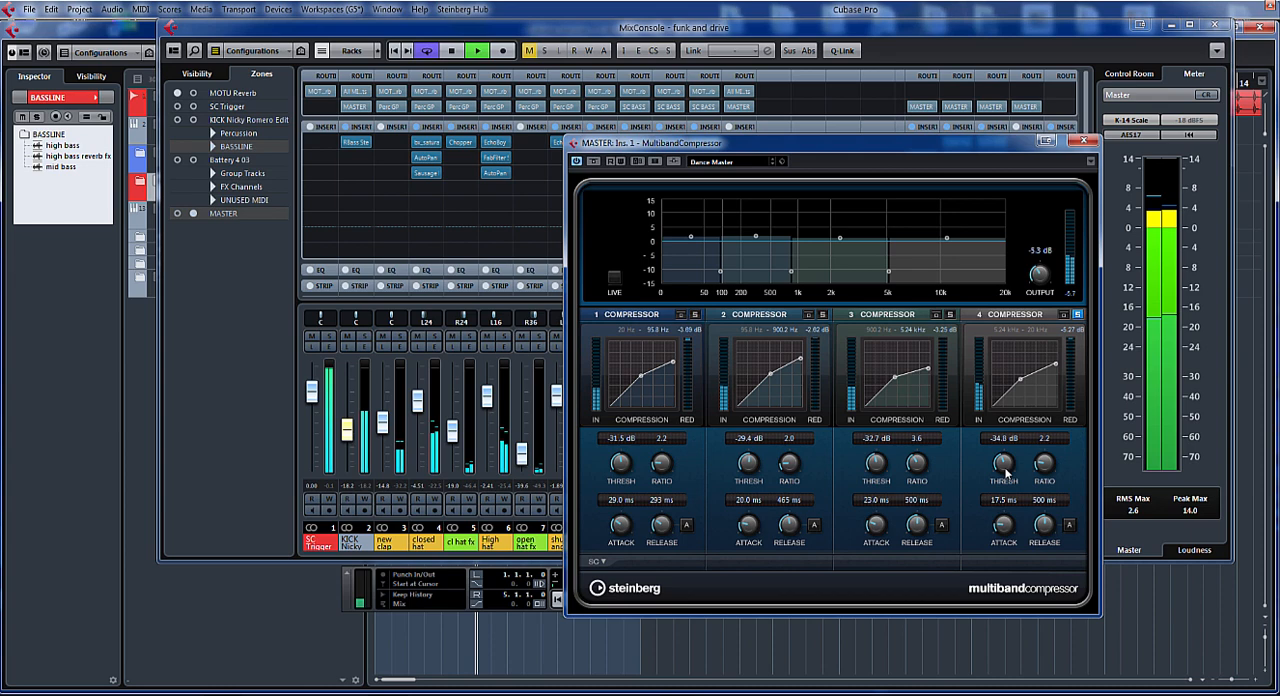
Lower band 4's threshold to -36.9 dB, with 23 ms attack and 79 ms release.
drag(1003, 465, 1007, 480)
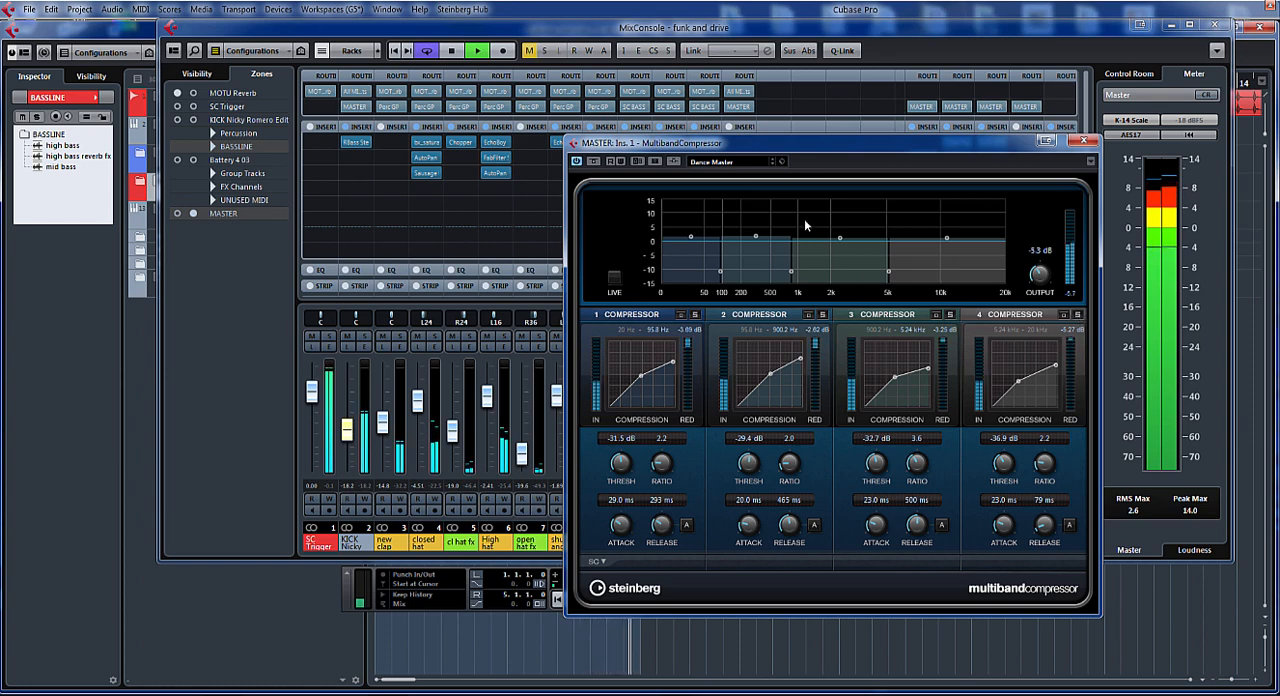
mouse_move(593, 162)
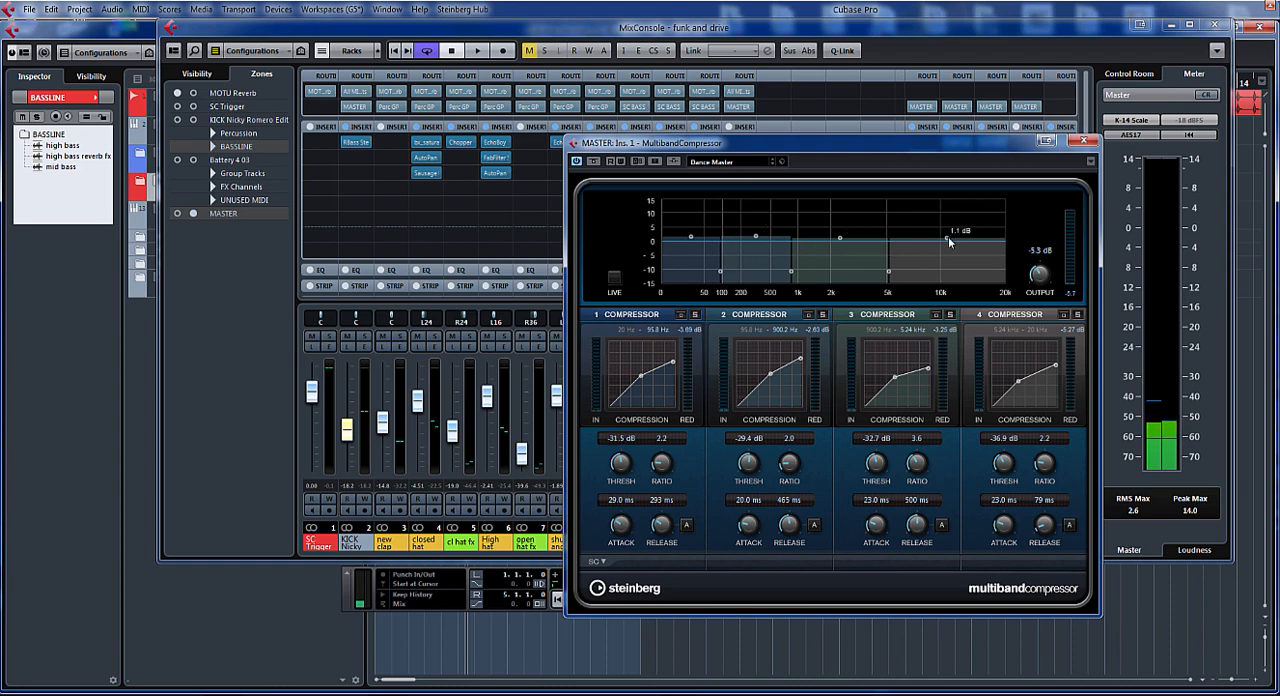
mouse_move(820, 283)
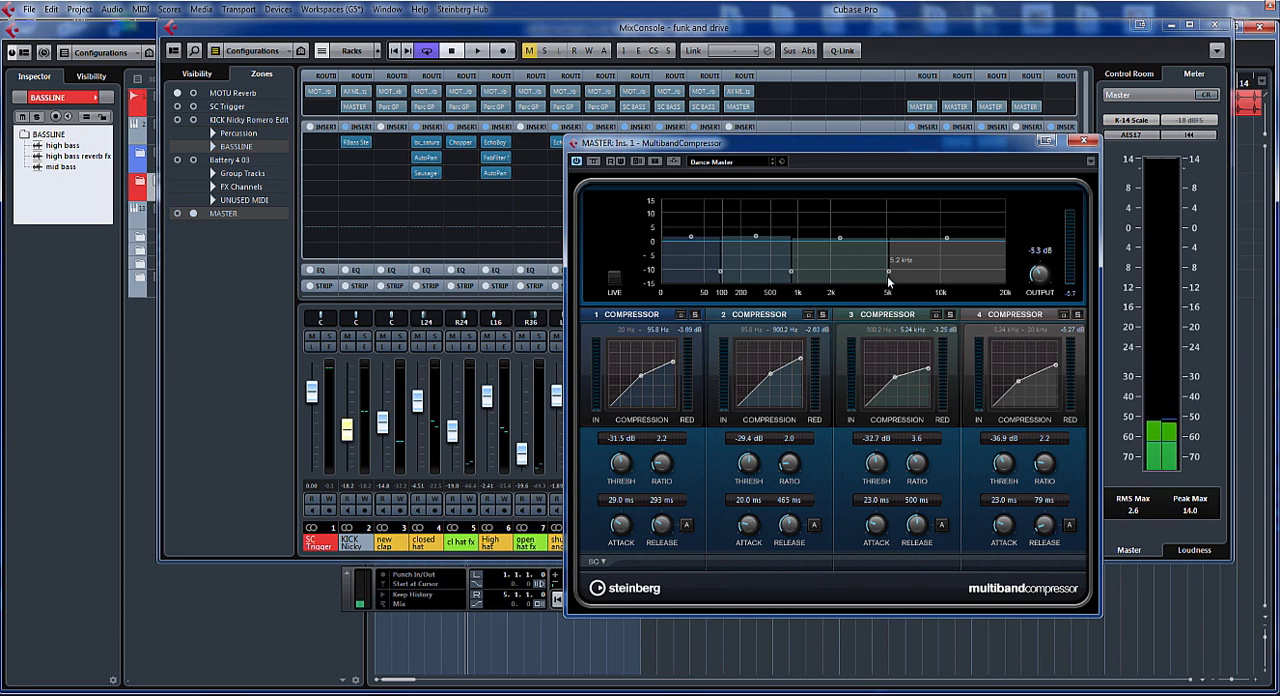
mouse_move(819, 443)
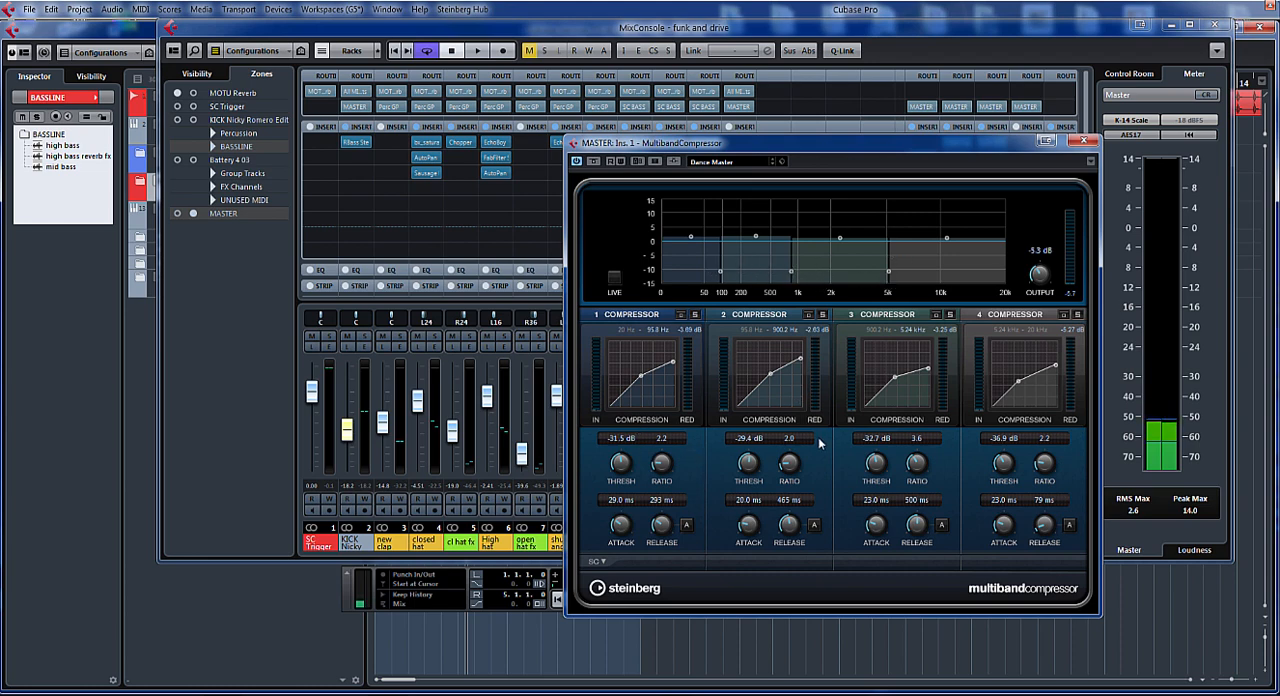
Start song playback to hear the master bus through the compressor.
click(477, 50)
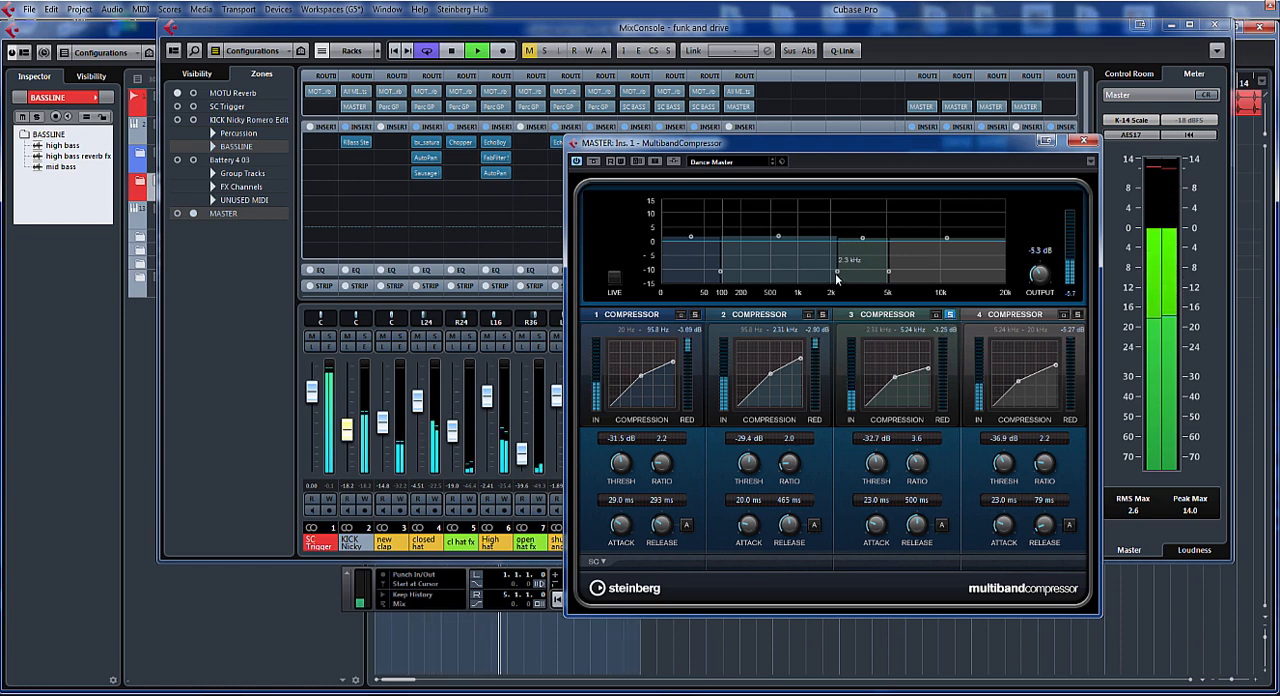
Move the band crossovers to about 1.41 kHz and 6.45 kHz.
drag(852, 262, 800, 262)
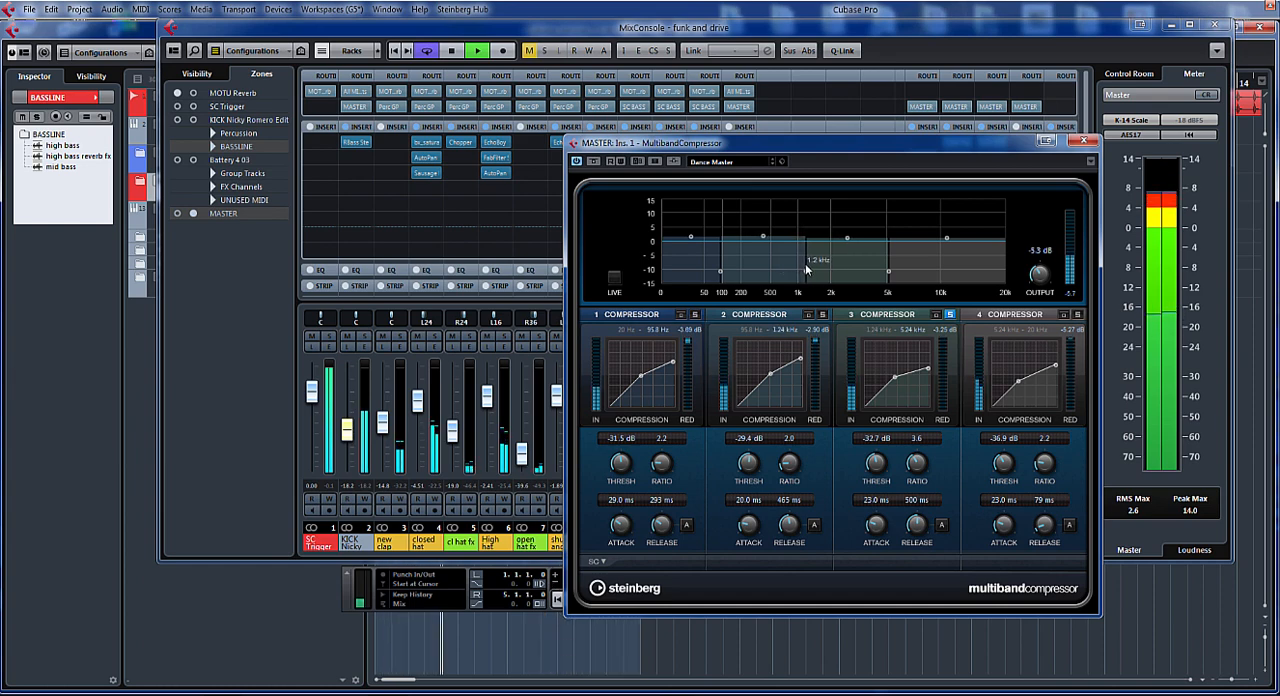
drag(810, 262, 890, 262)
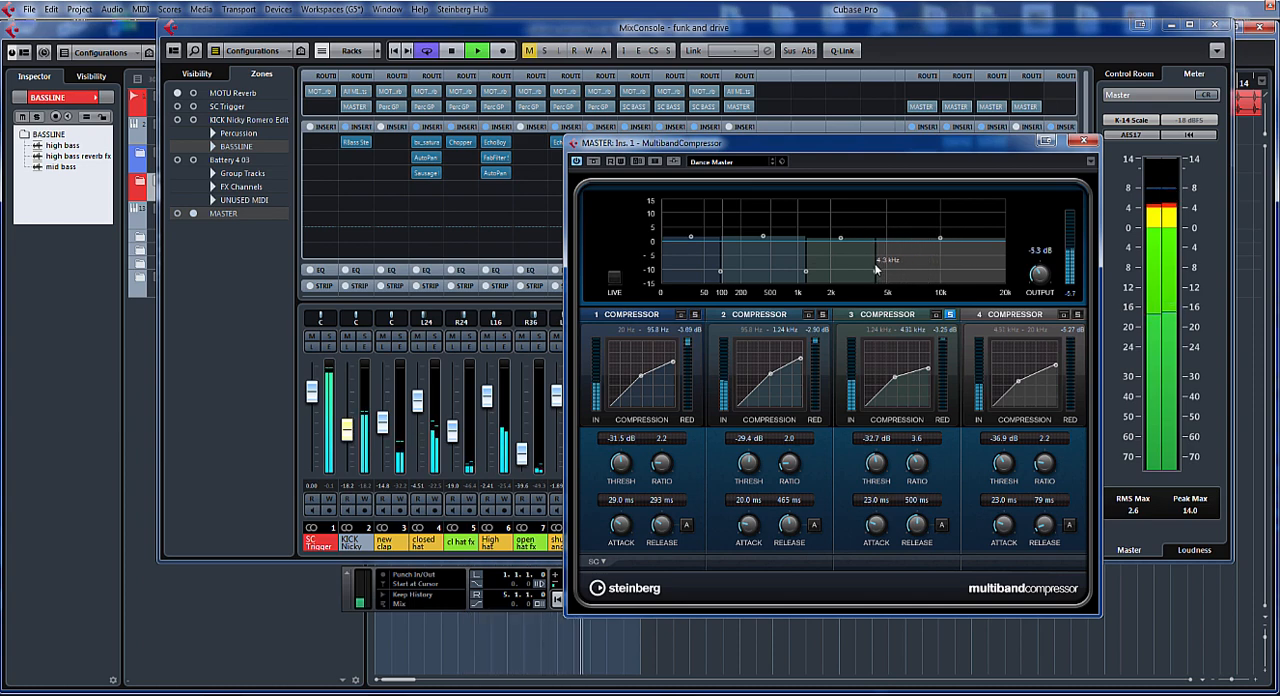
drag(855, 260, 905, 260)
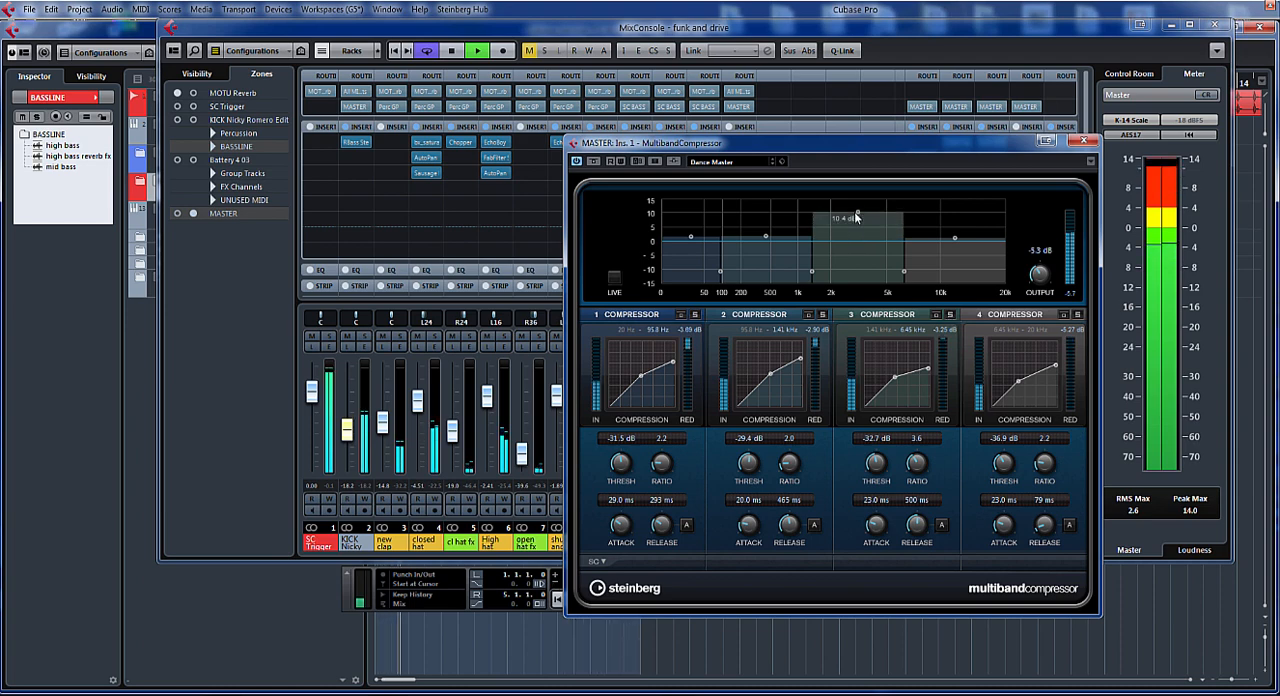
Boost band 3's output by about 3.9 dB and raise band 4's level.
drag(857, 217, 857, 227)
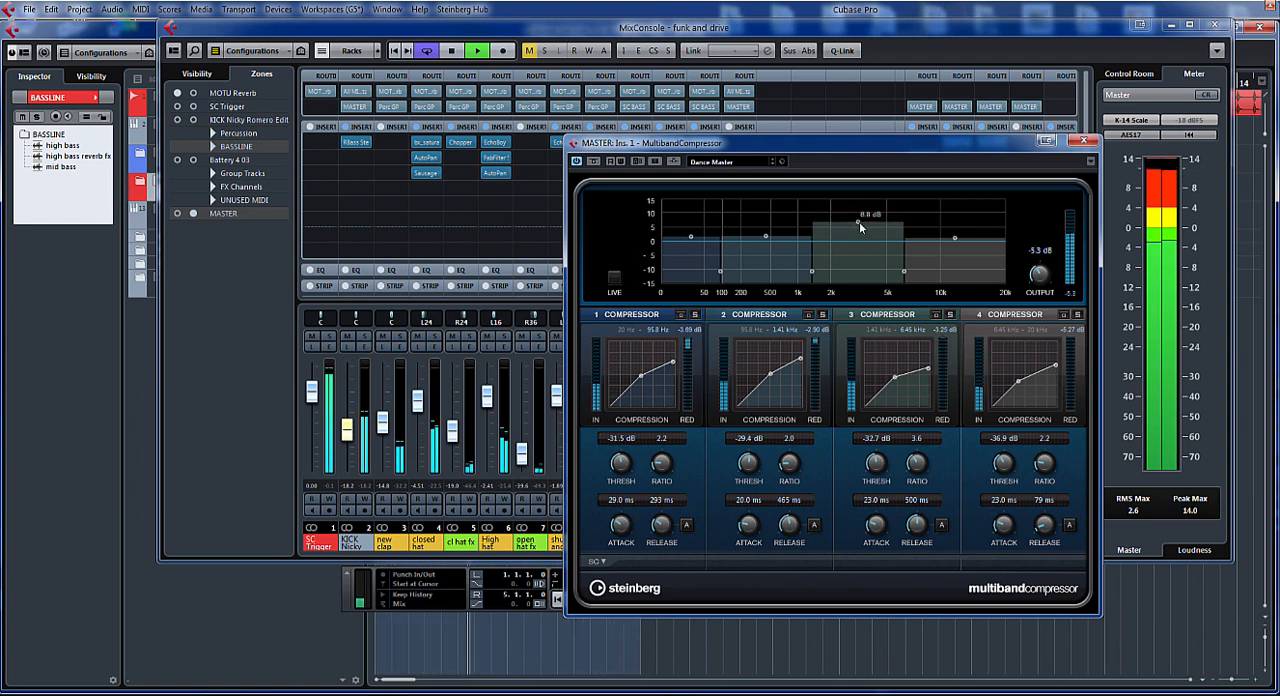
drag(858, 218, 858, 230)
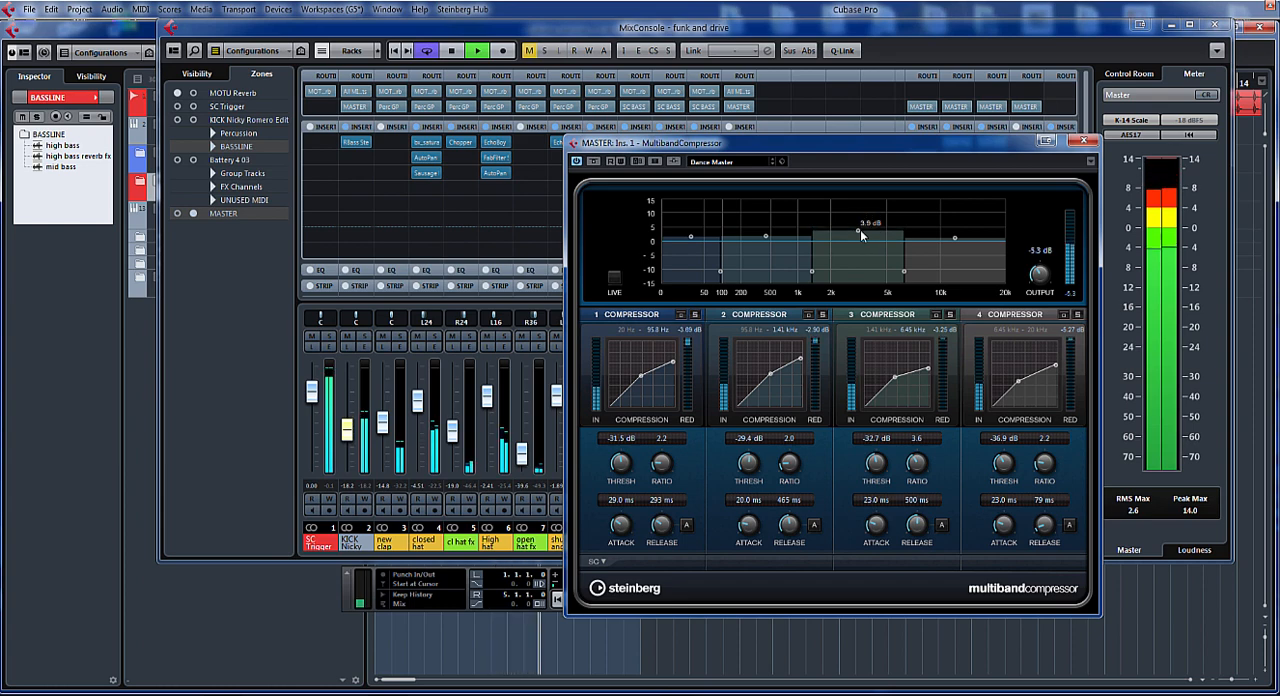
drag(858, 233, 955, 242)
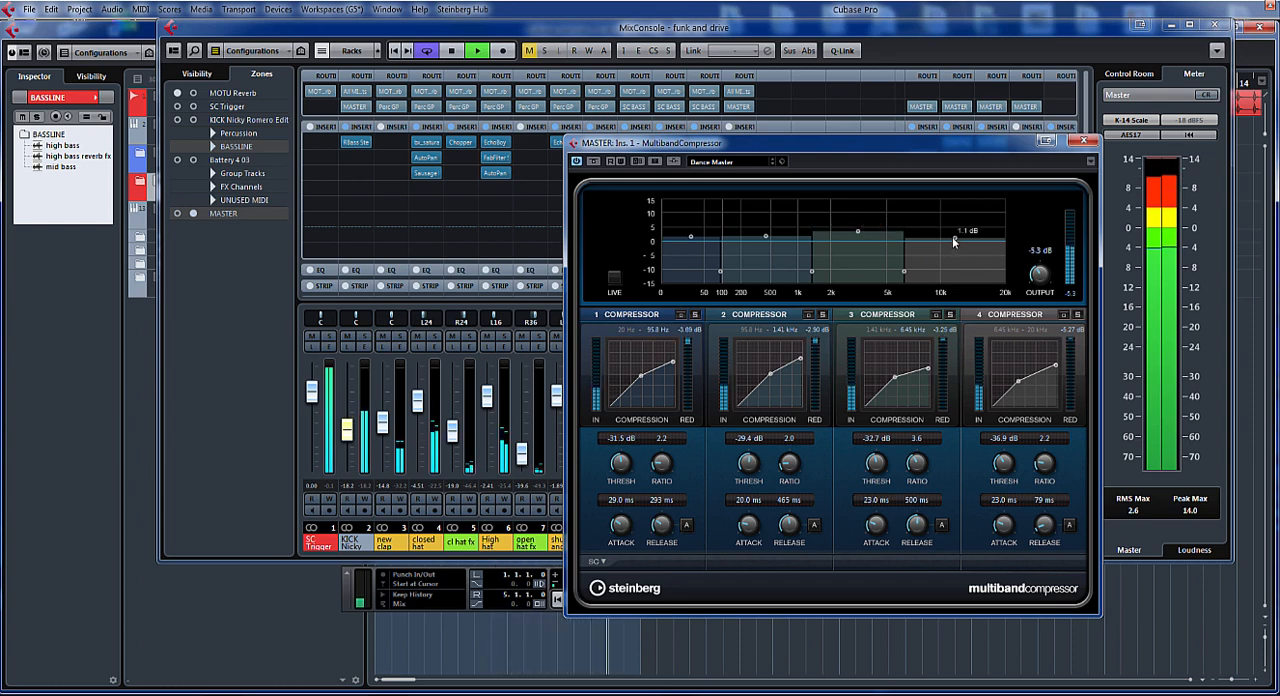
drag(955, 240, 958, 222)
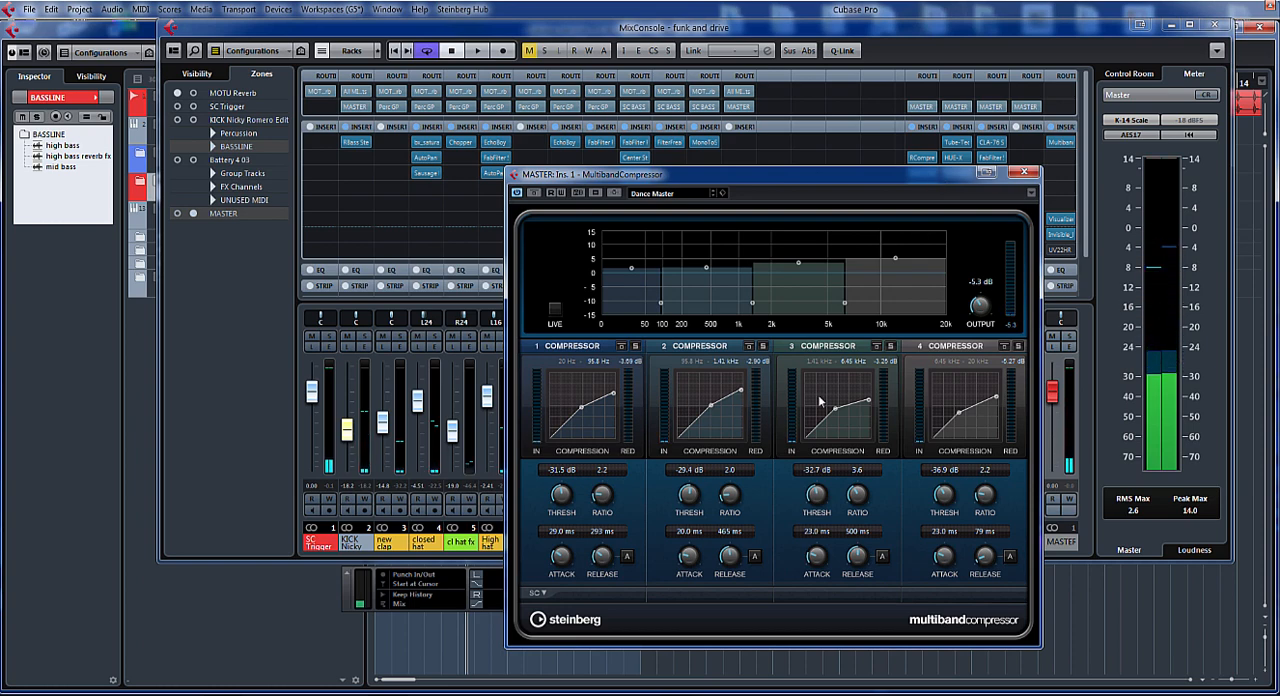
mouse_move(857, 305)
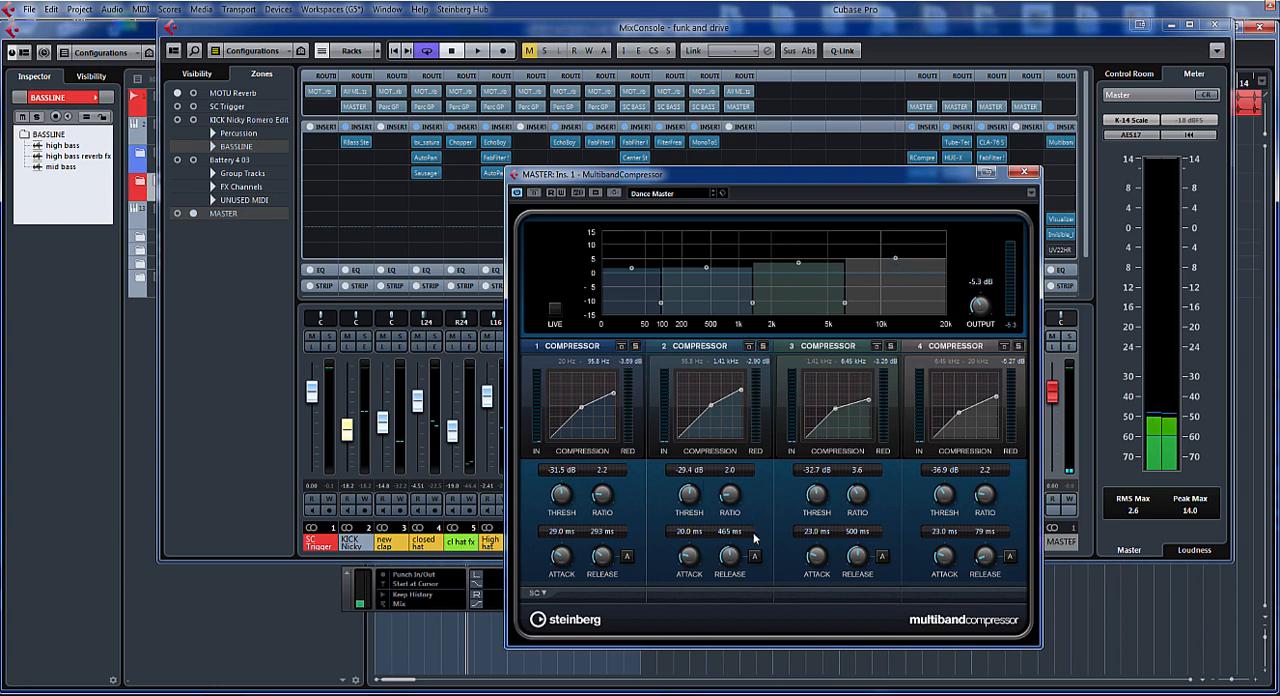
mouse_move(793, 133)
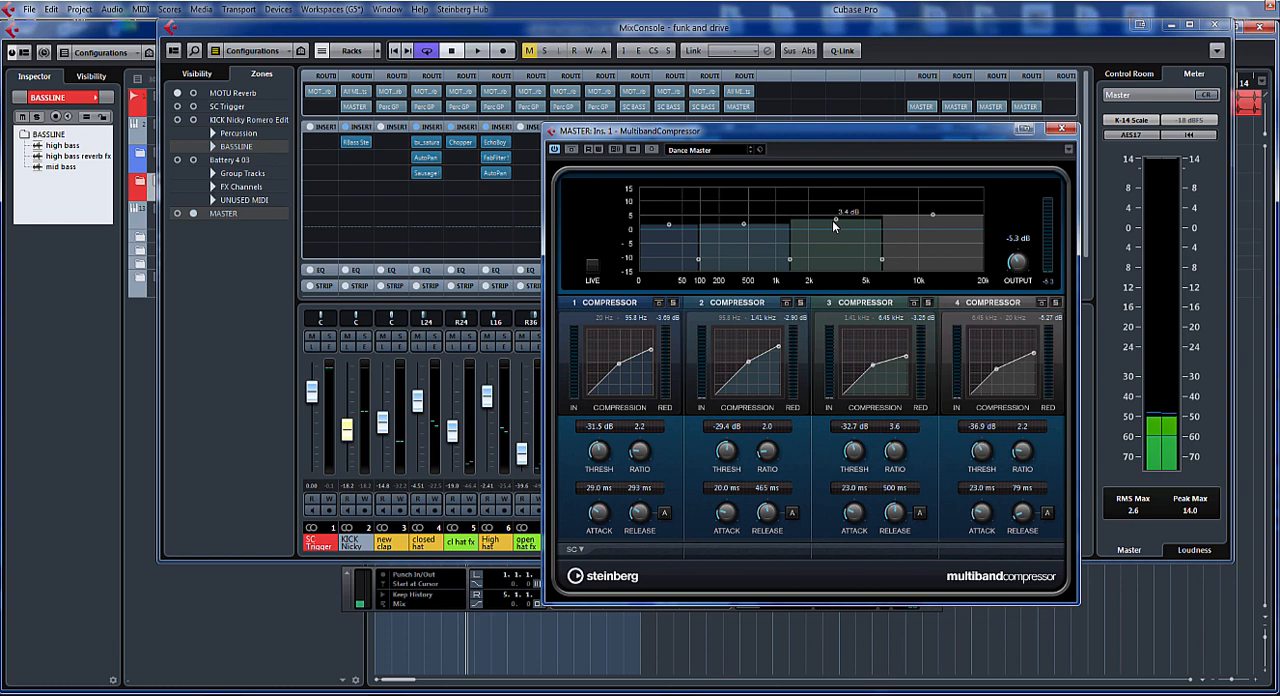
During playback, set band 3 threshold -30.6 dB, band 2 -23.7 dB, and boost band 1 by 3.9 dB.
click(477, 50)
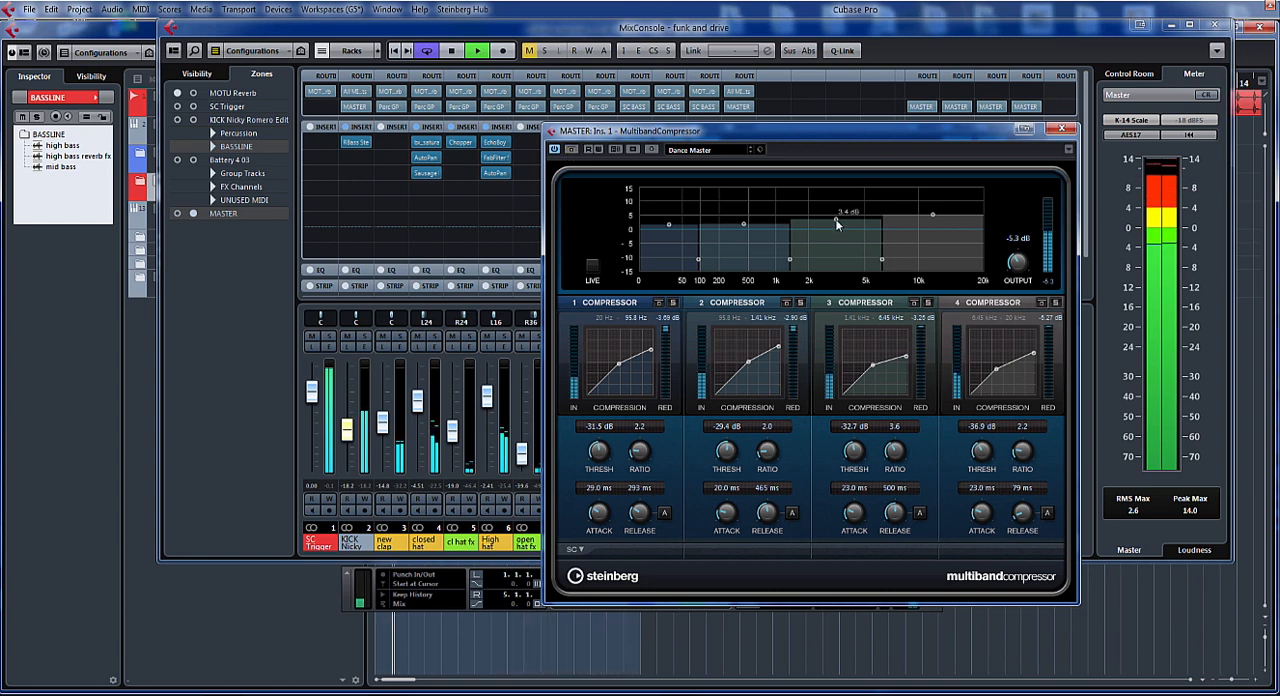
drag(835, 221, 933, 221)
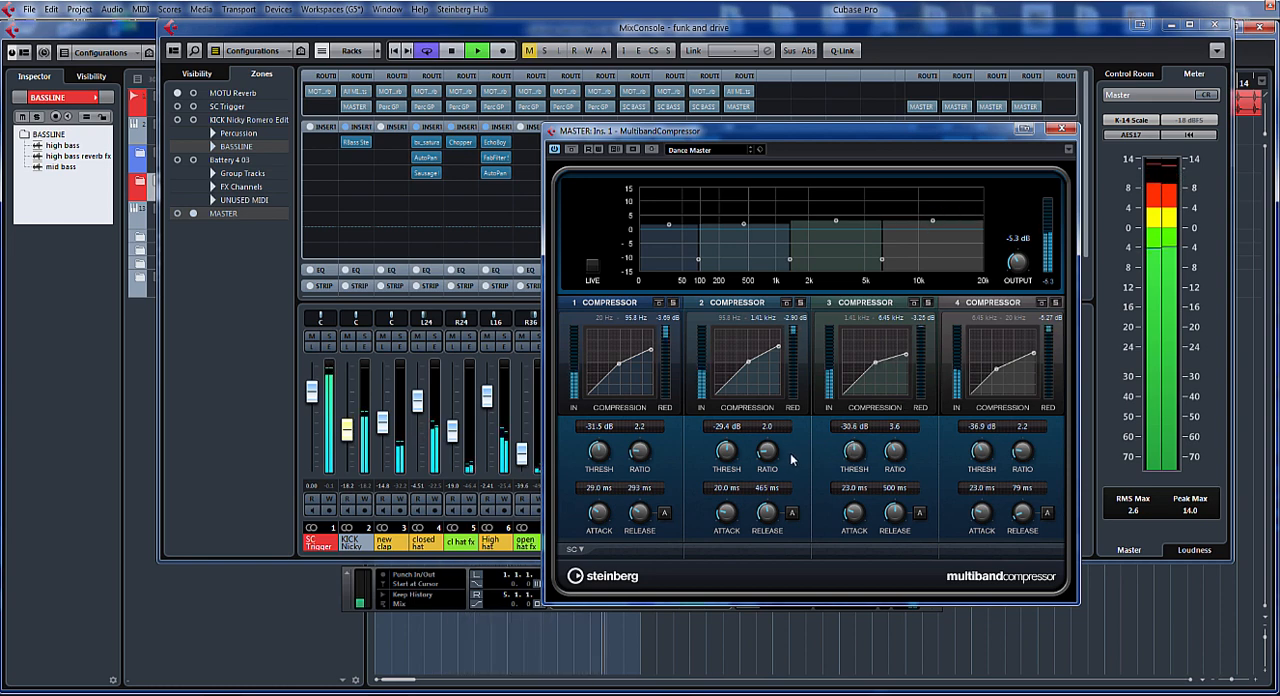
drag(726, 452, 730, 448)
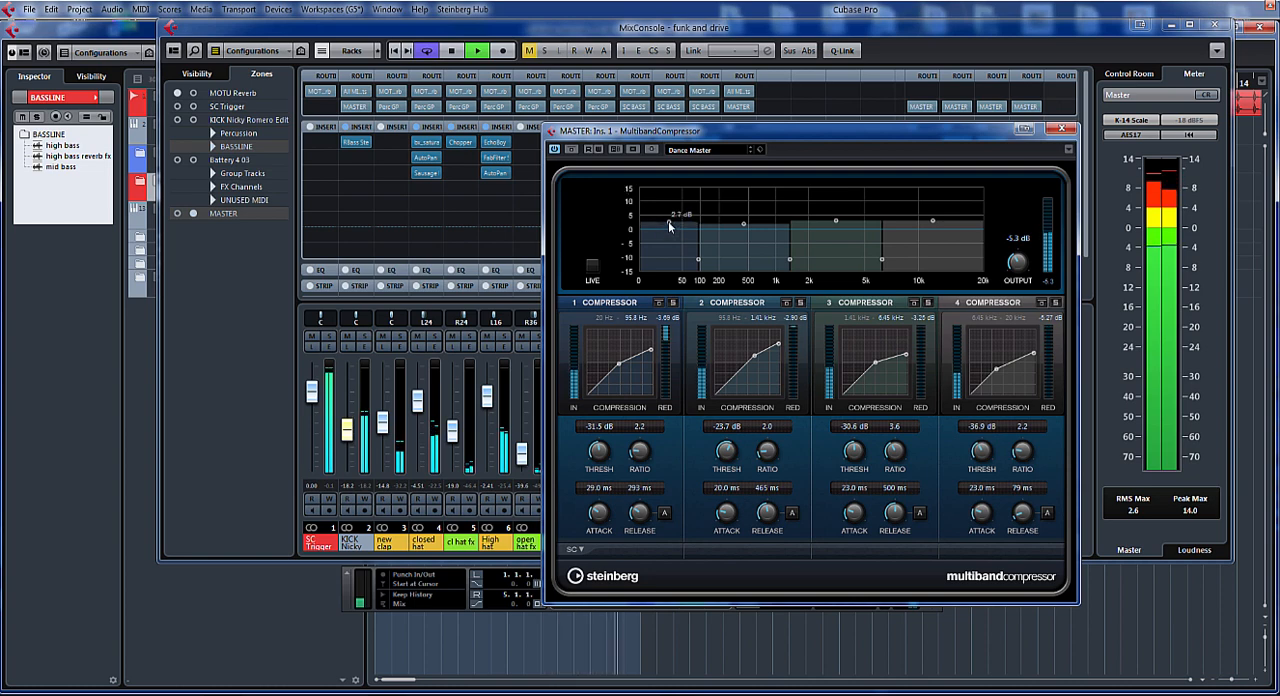
drag(682, 221, 672, 214)
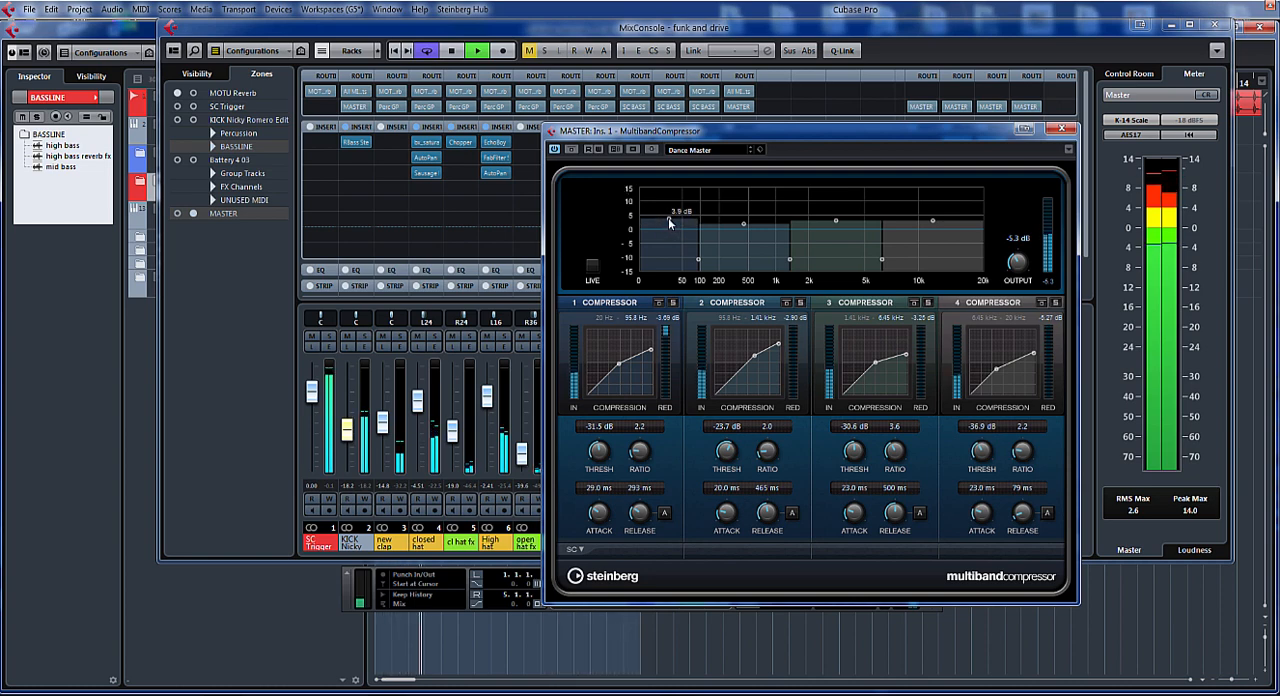
drag(670, 222, 672, 218)
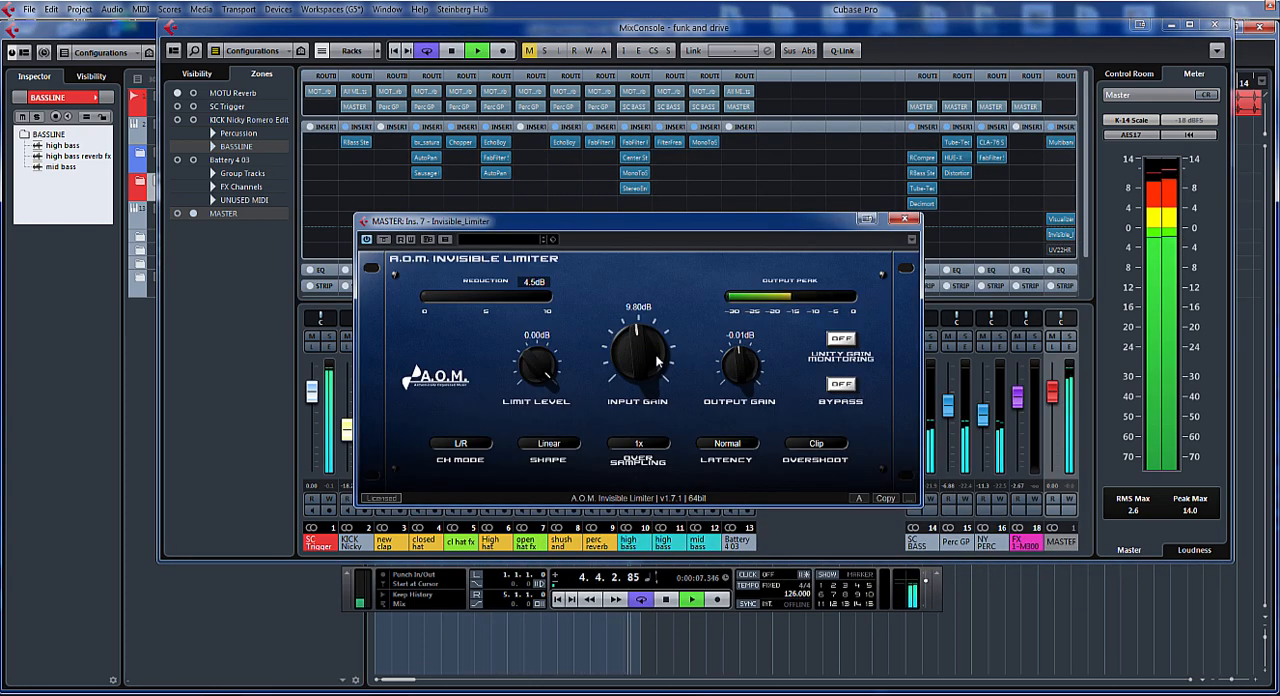
Raise the Invisible Limiter input gain to 13.90 dB and reopen the MultibandCompressor editor.
drag(637, 355, 640, 335)
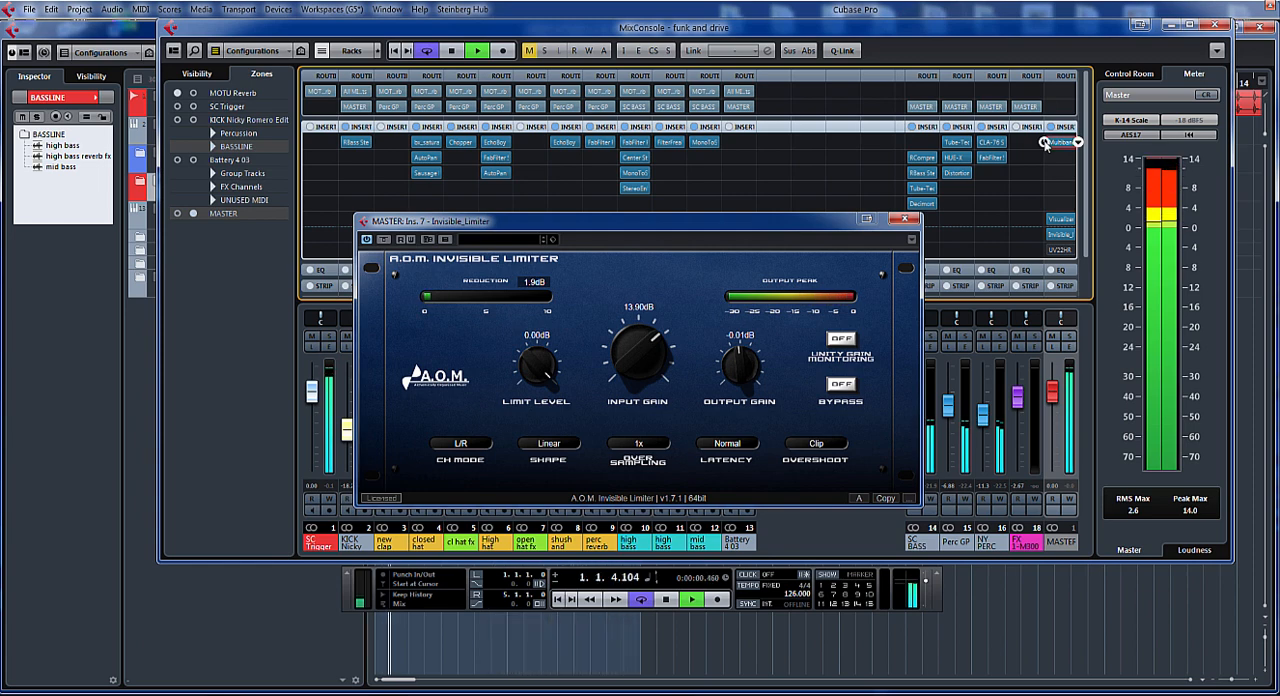
click(691, 599)
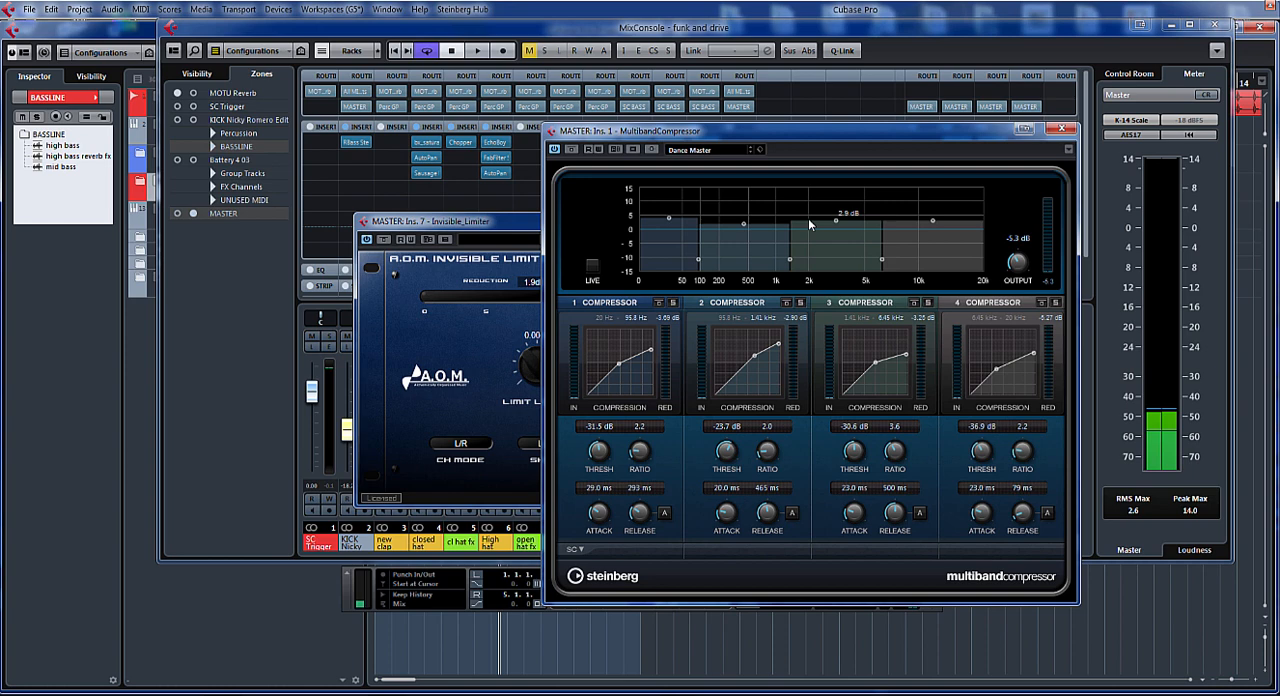
mouse_move(894, 138)
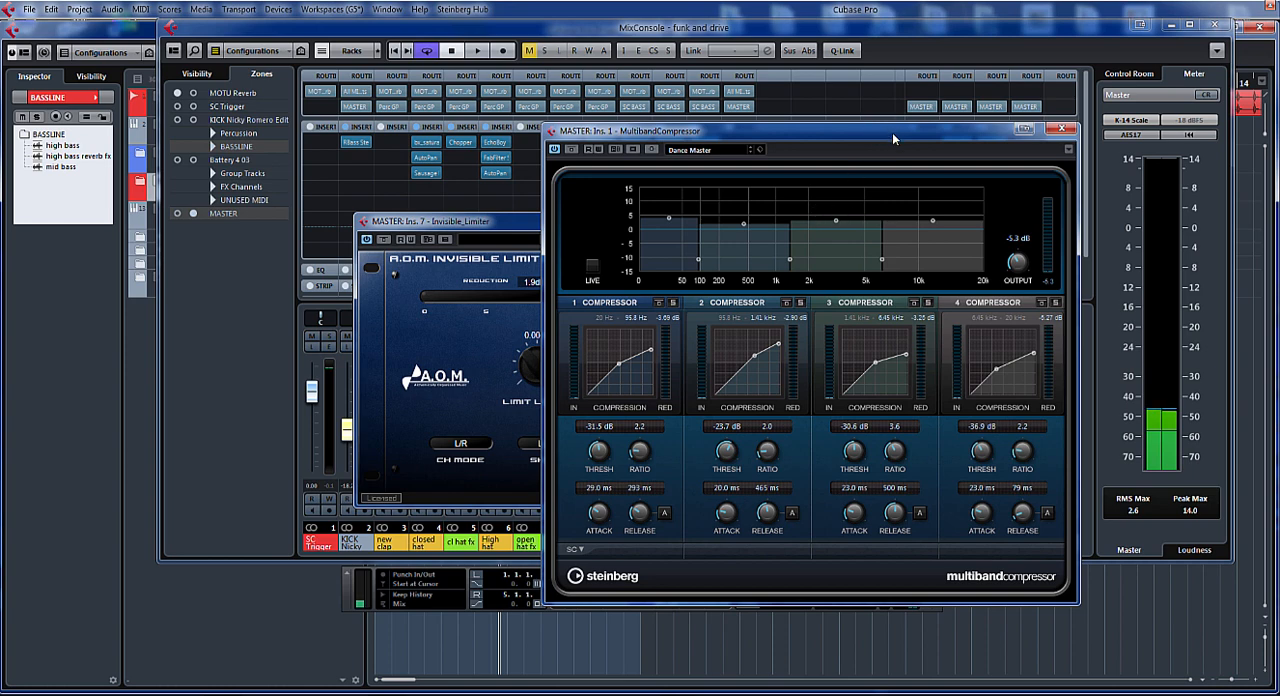